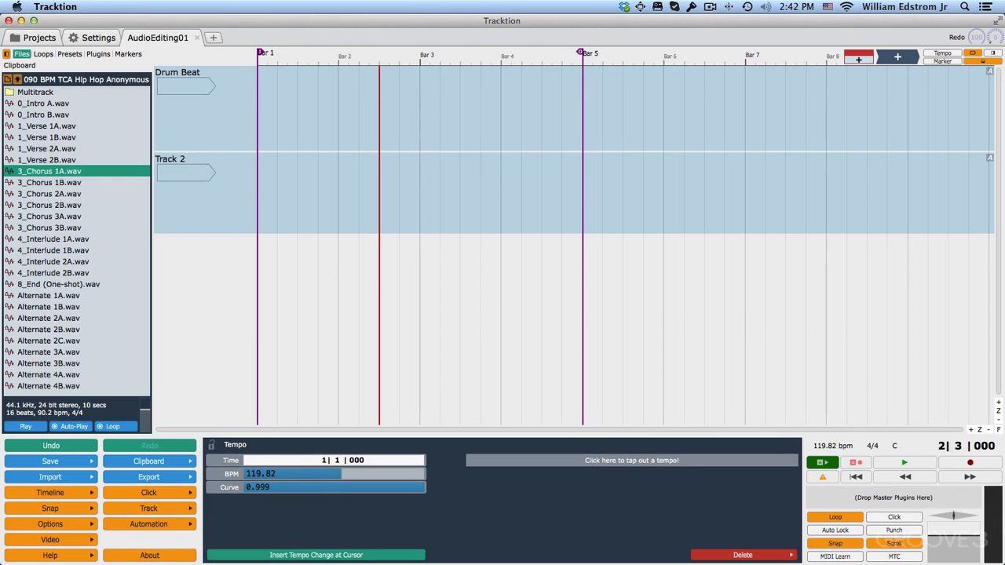
pyautogui.moveTo(49, 194)
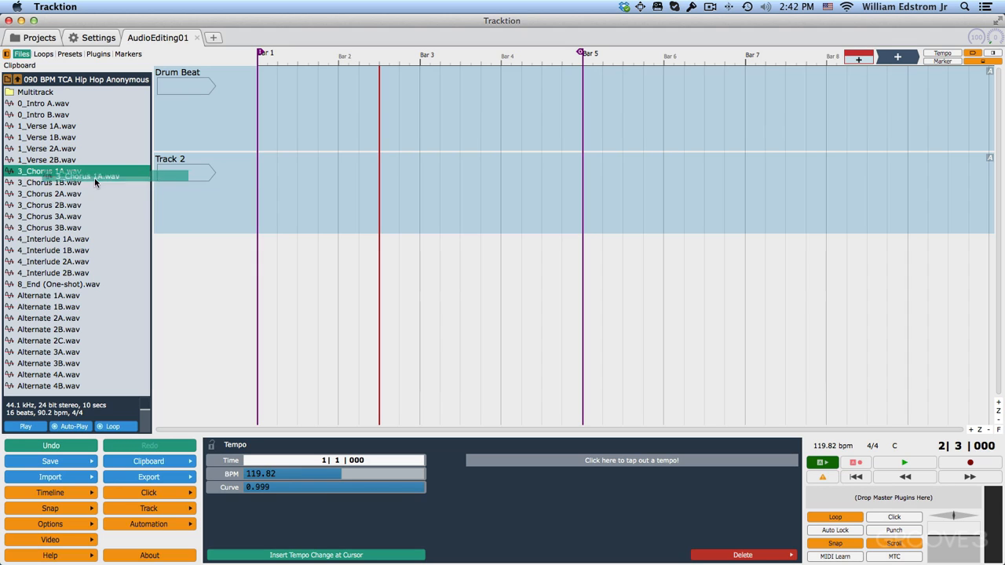
# Drag 3_Chorus 1A.wav onto the Drum Beat track, spanning bars 1–5.
pyautogui.moveTo(95, 182); pyautogui.dragTo(263, 114)
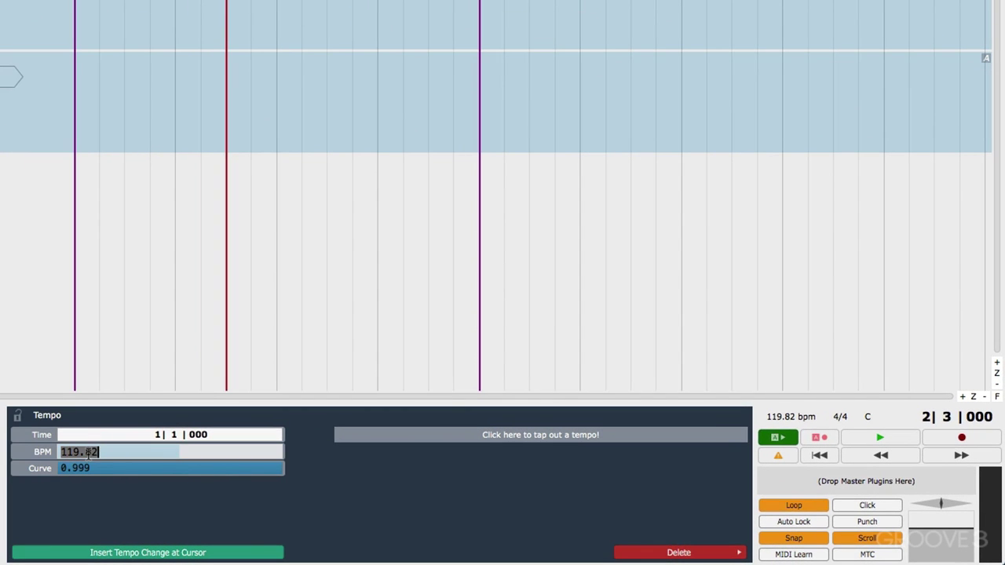
# Set the project tempo to 90.00 BPM.
pyautogui.write('90.00')
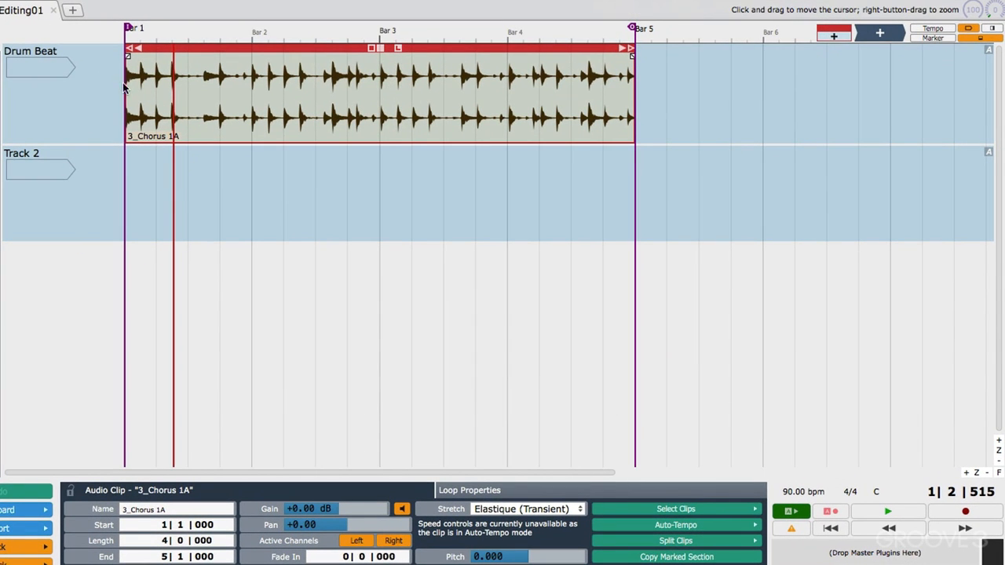
pyautogui.moveTo(315, 127)
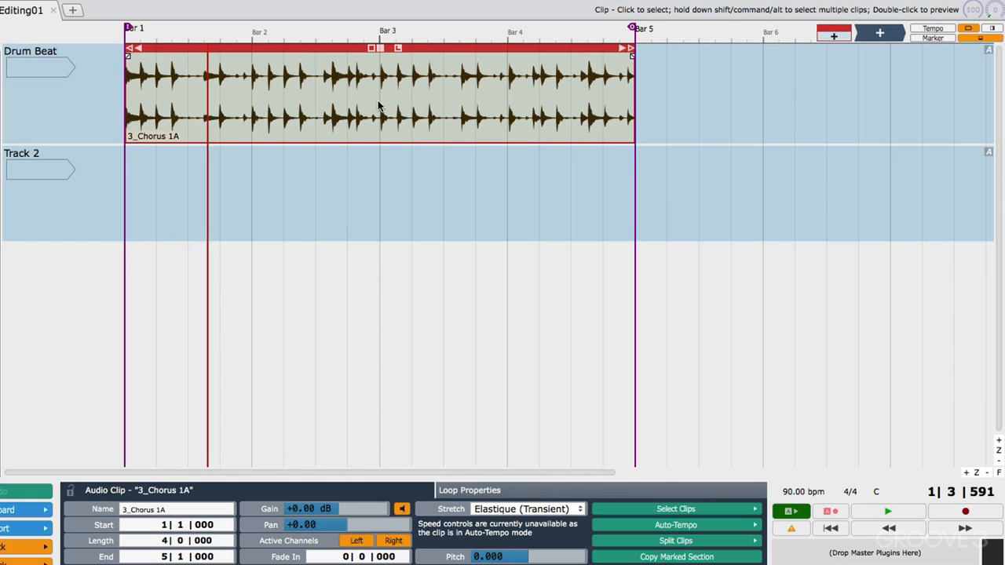
pyautogui.moveTo(385, 39)
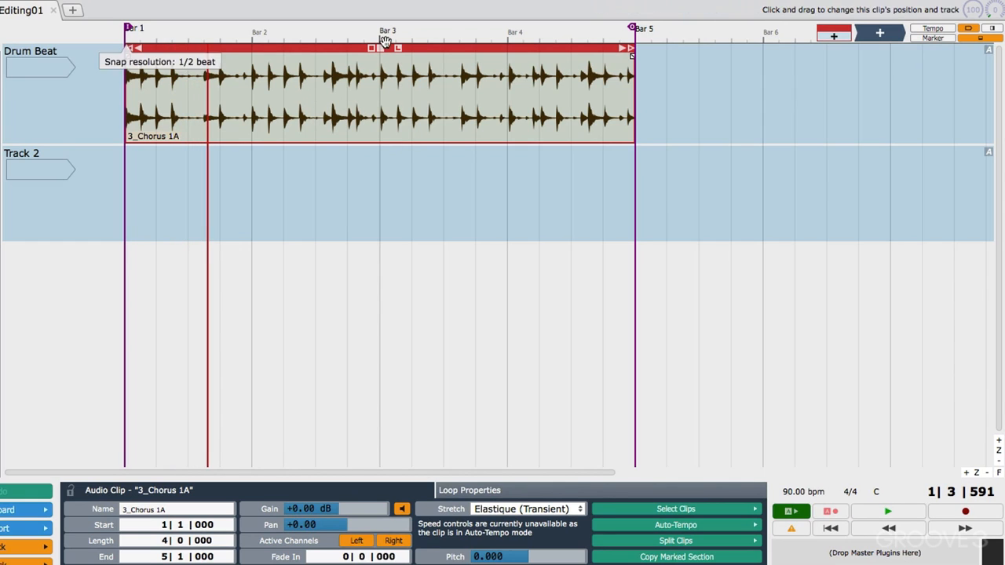
pyautogui.moveTo(496, 107)
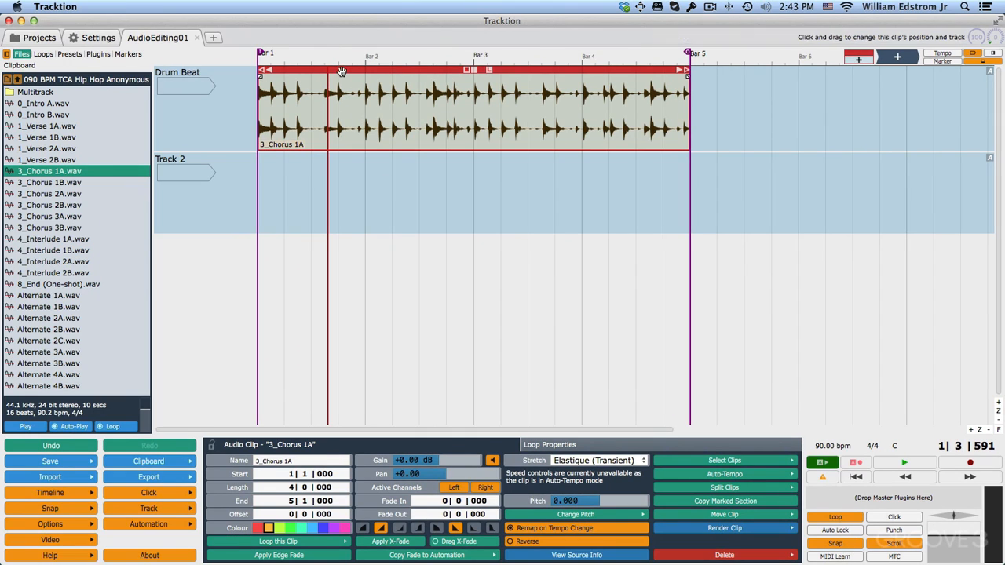
# Shift the 3_Chorus 1A clip one bar later so it runs from bar 2 to bar 6.
pyautogui.moveTo(341, 71); pyautogui.dragTo(416, 73)
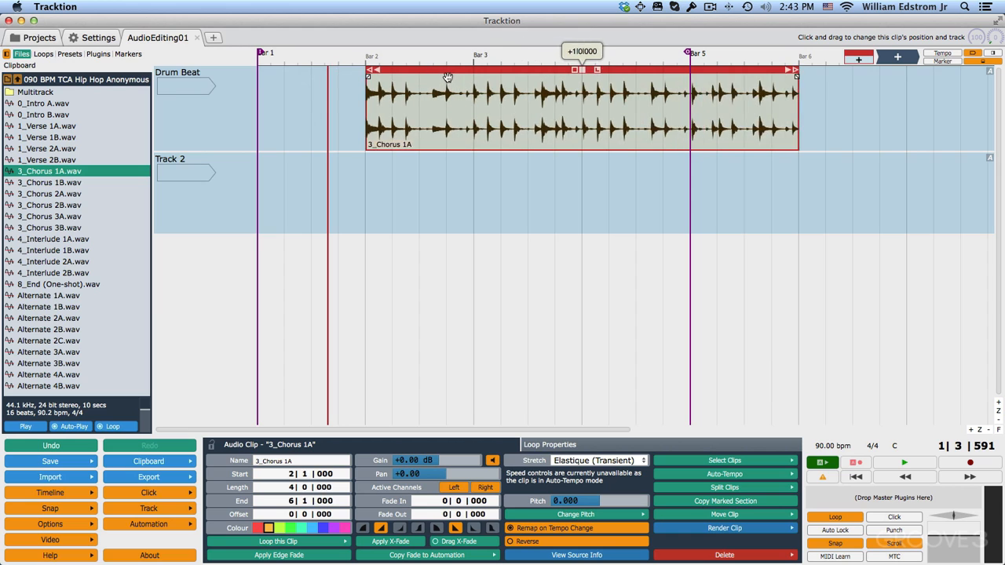
pyautogui.moveTo(447, 76); pyautogui.dragTo(348, 81)
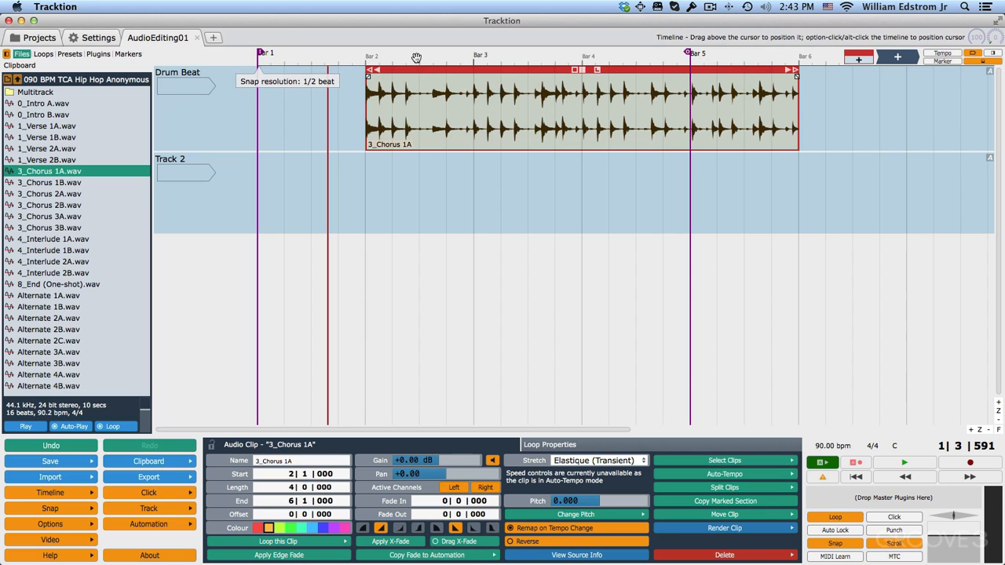
pyautogui.moveTo(415, 69)
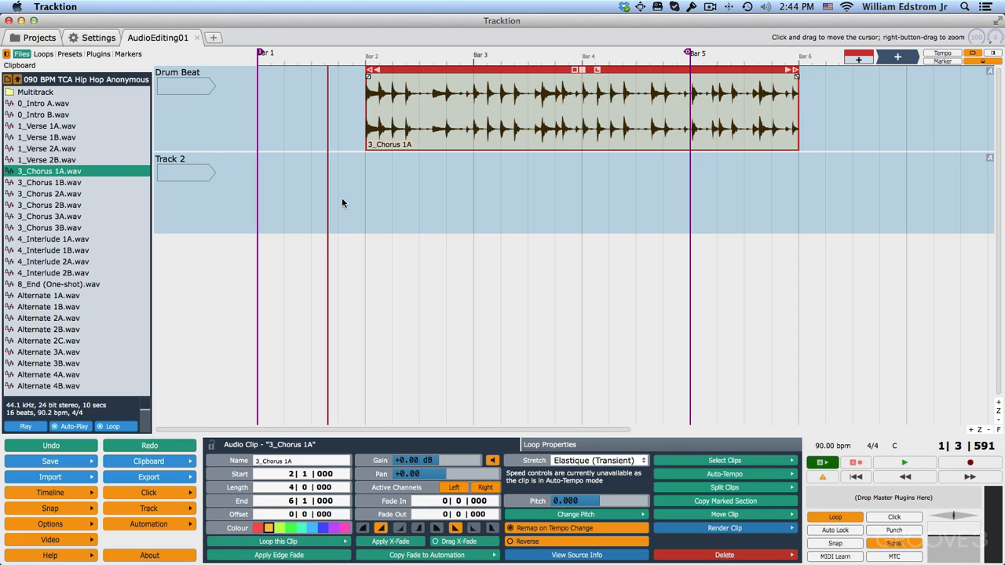
pyautogui.moveTo(420, 69)
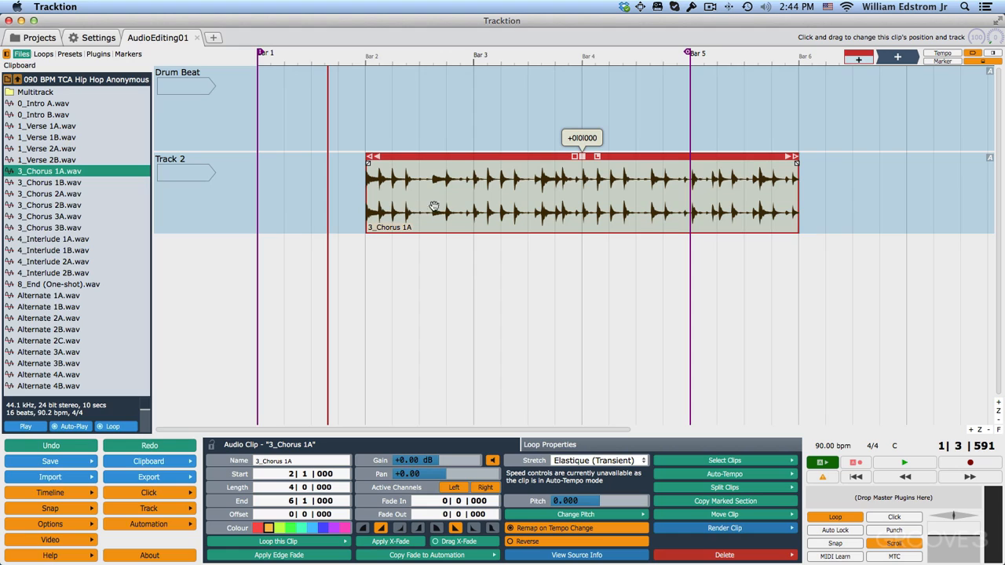
pyautogui.moveTo(439, 180)
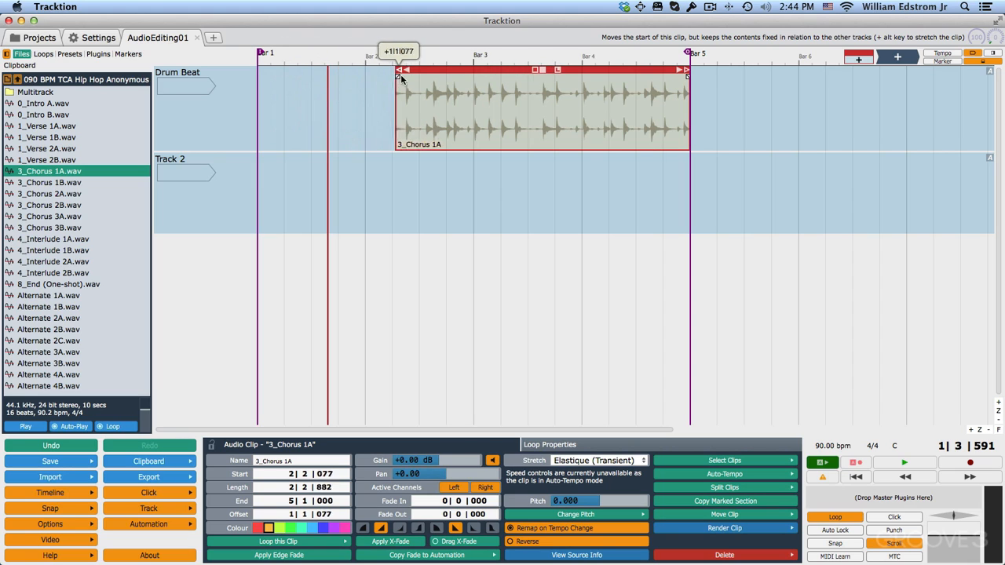
# Trim the 3_Chorus 1A clip's edges so it spans only bars 3–4.
pyautogui.moveTo(399, 74); pyautogui.dragTo(379, 74)
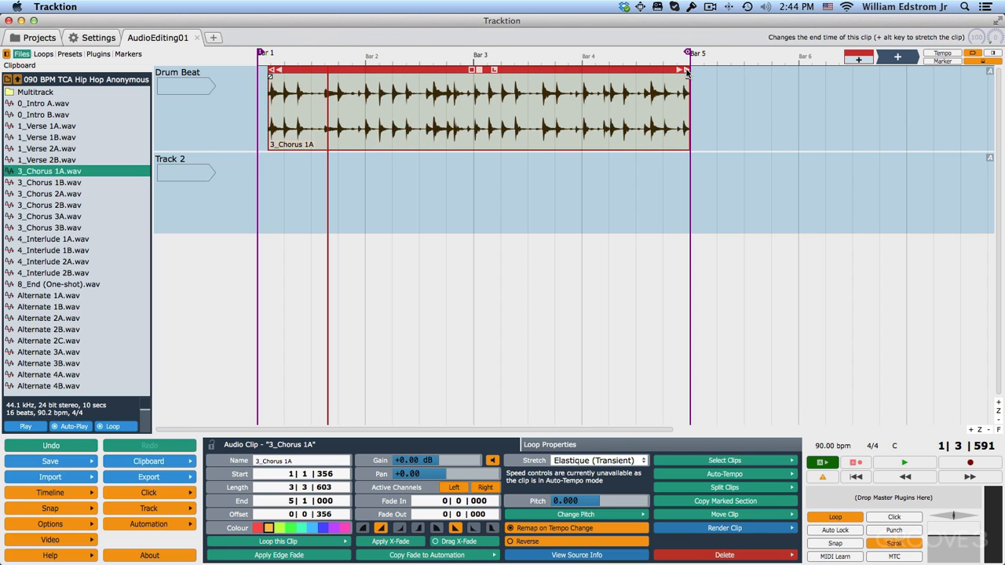
pyautogui.moveTo(687, 69); pyautogui.dragTo(603, 69)
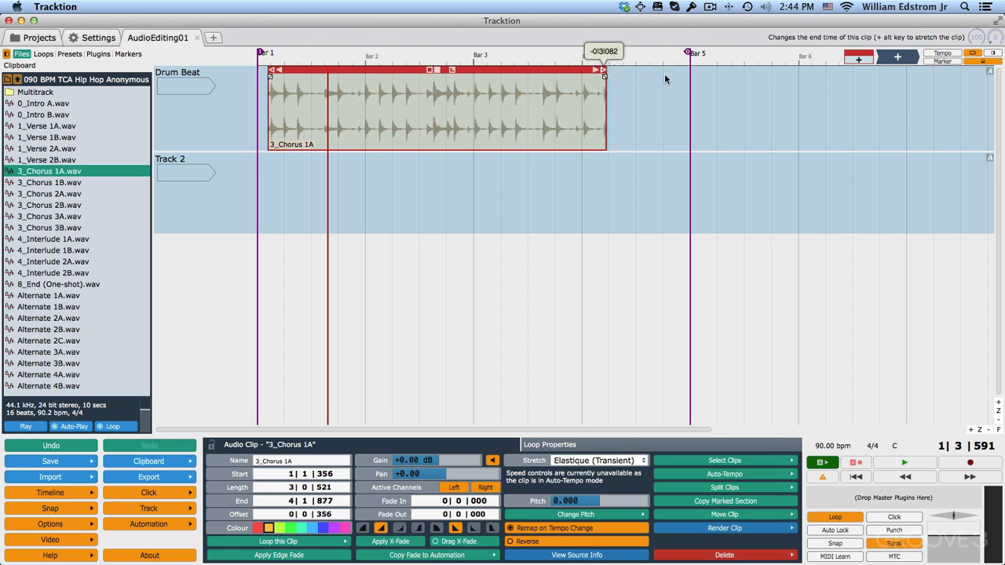
pyautogui.moveTo(605, 76); pyautogui.dragTo(687, 76)
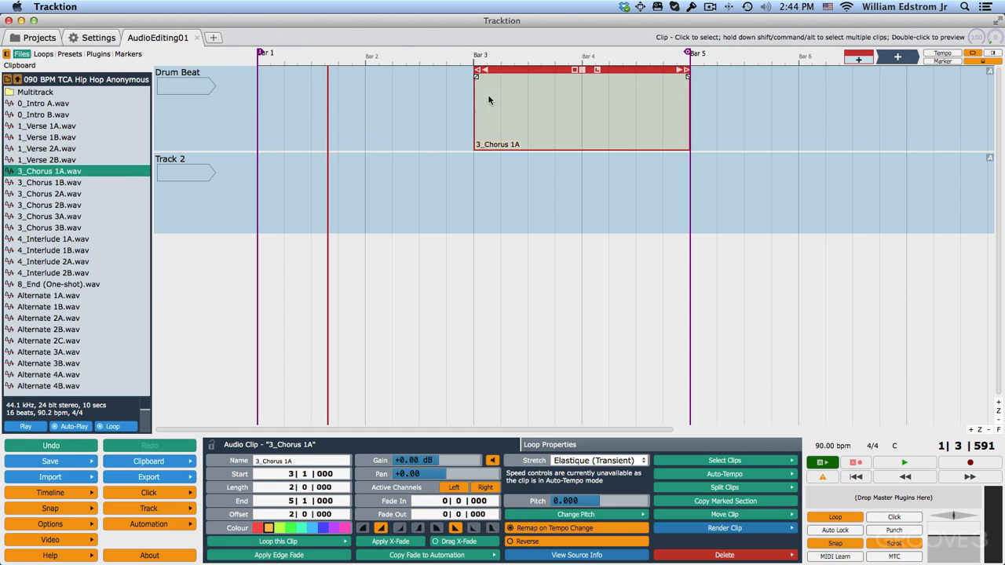
pyautogui.moveTo(687, 75); pyautogui.dragTo(580, 75)
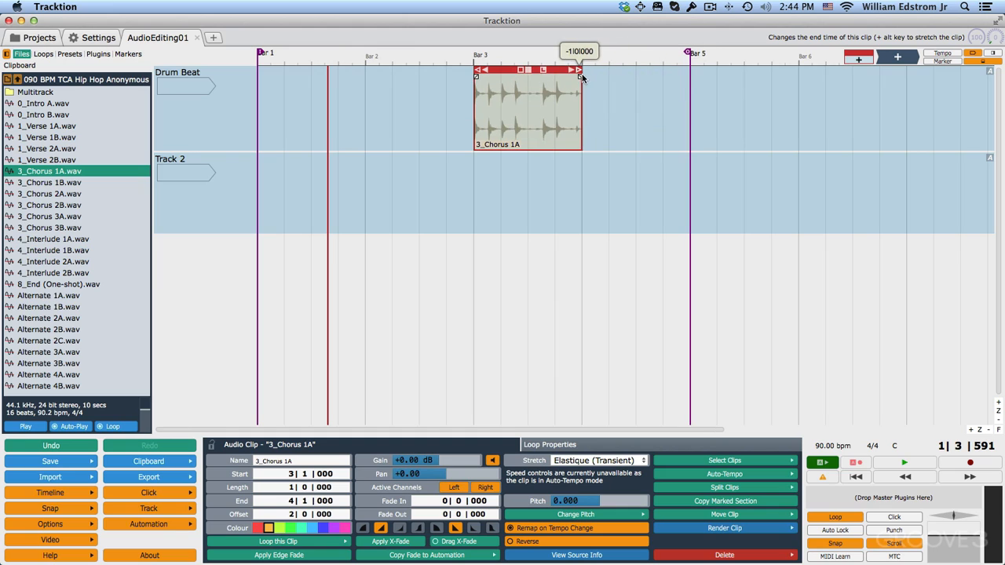
pyautogui.moveTo(509, 234)
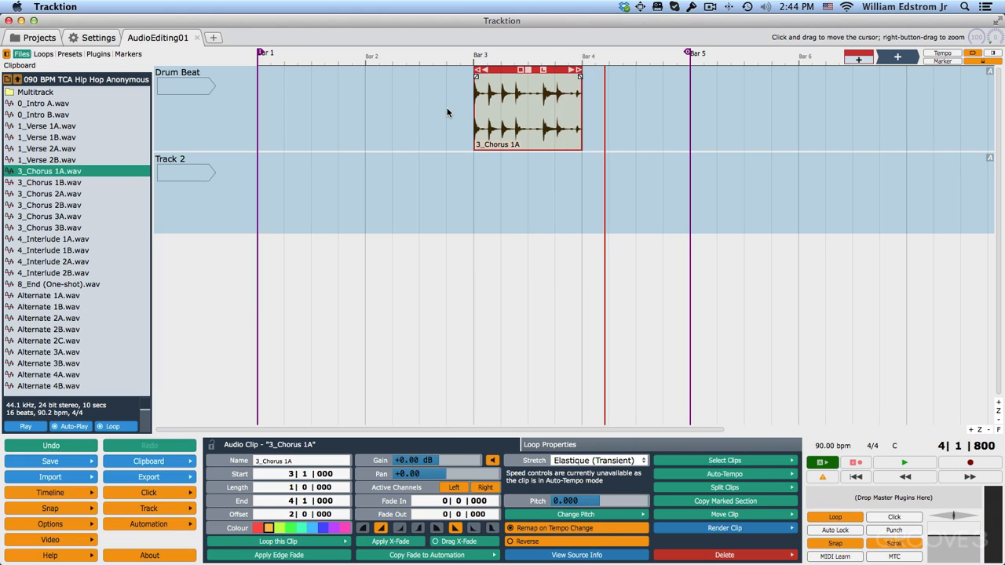
pyautogui.moveTo(504, 76)
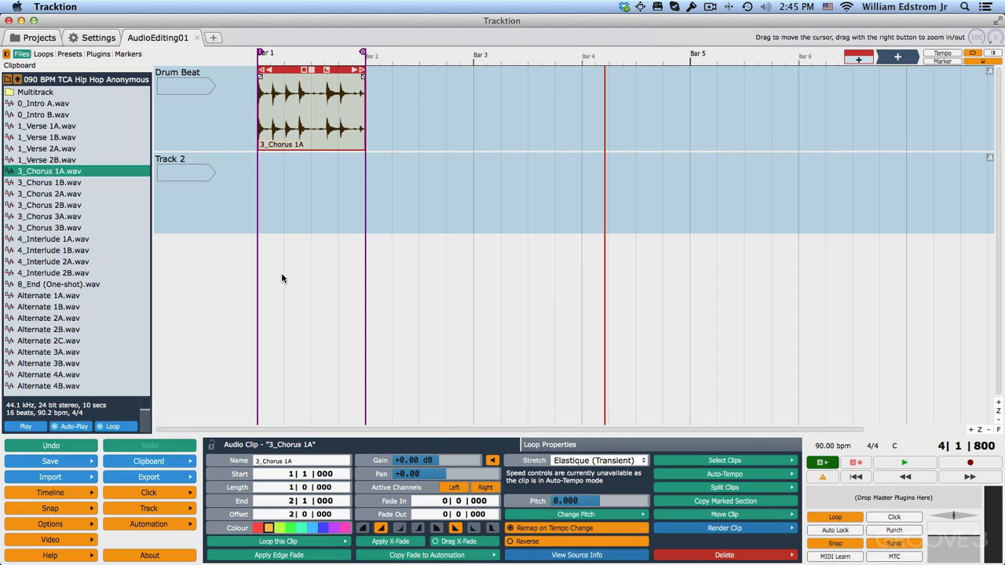
pyautogui.moveTo(847, 518)
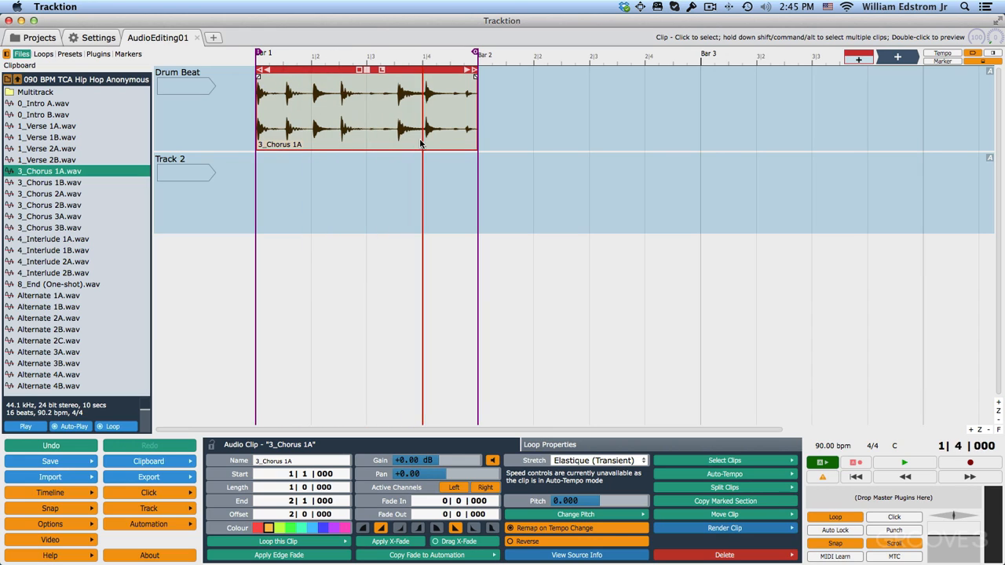
pyautogui.moveTo(419, 147)
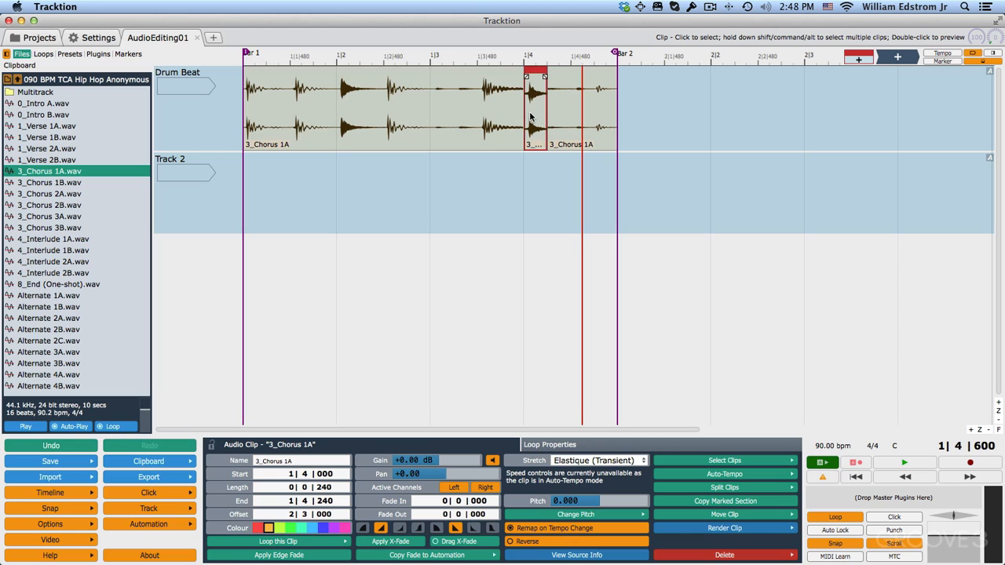
pyautogui.moveTo(680, 127)
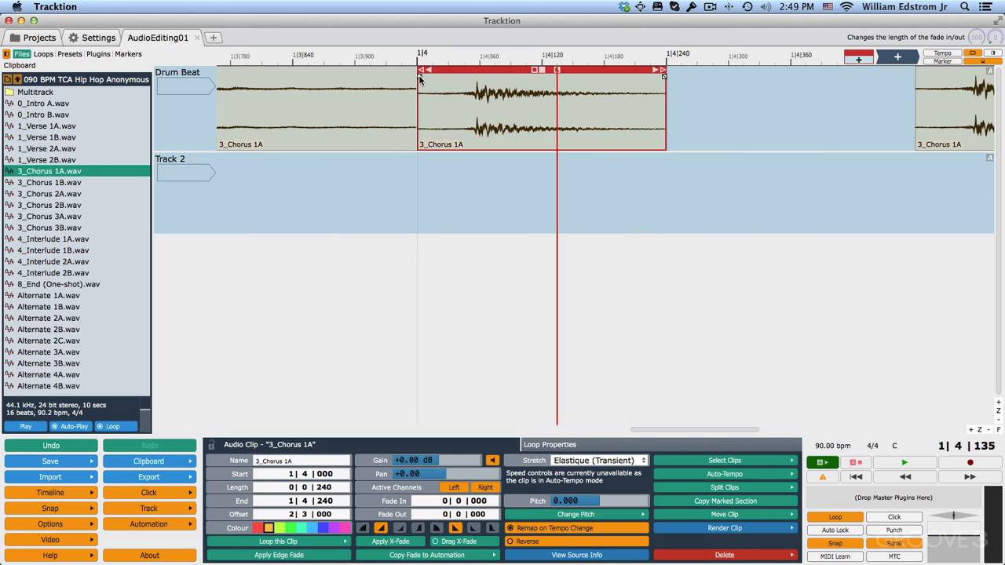
# Give the hit clip a short fade-in and 40-tick fade-out, starting at 1|4|000.
pyautogui.moveTo(421, 77); pyautogui.dragTo(473, 77)
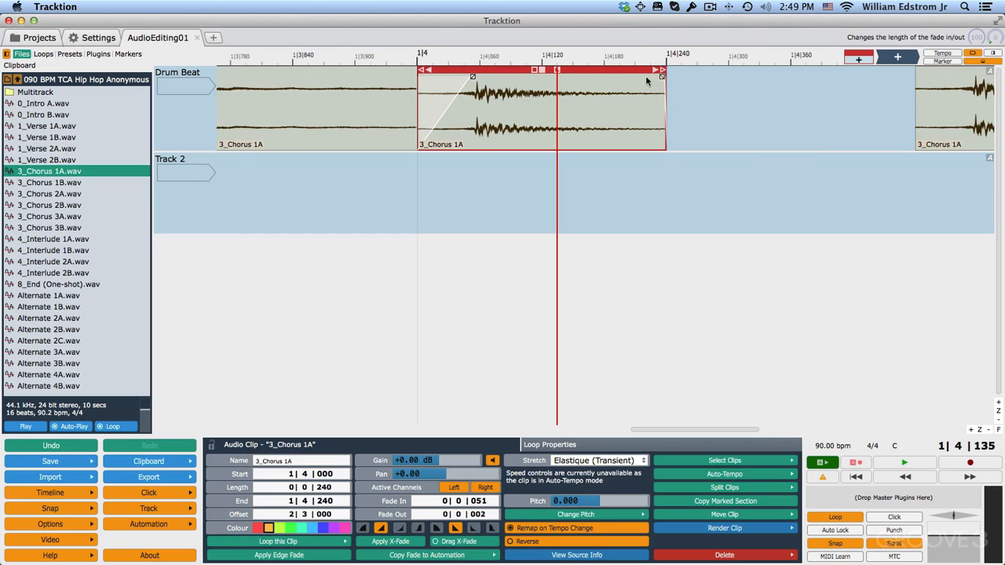
pyautogui.moveTo(663, 70); pyautogui.dragTo(557, 70)
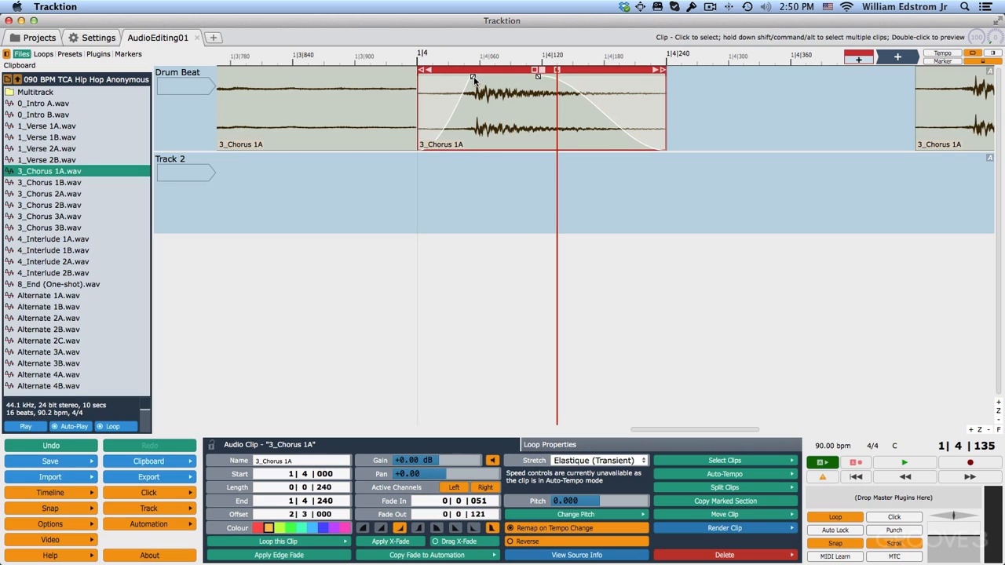
pyautogui.moveTo(420, 70); pyautogui.dragTo(440, 70)
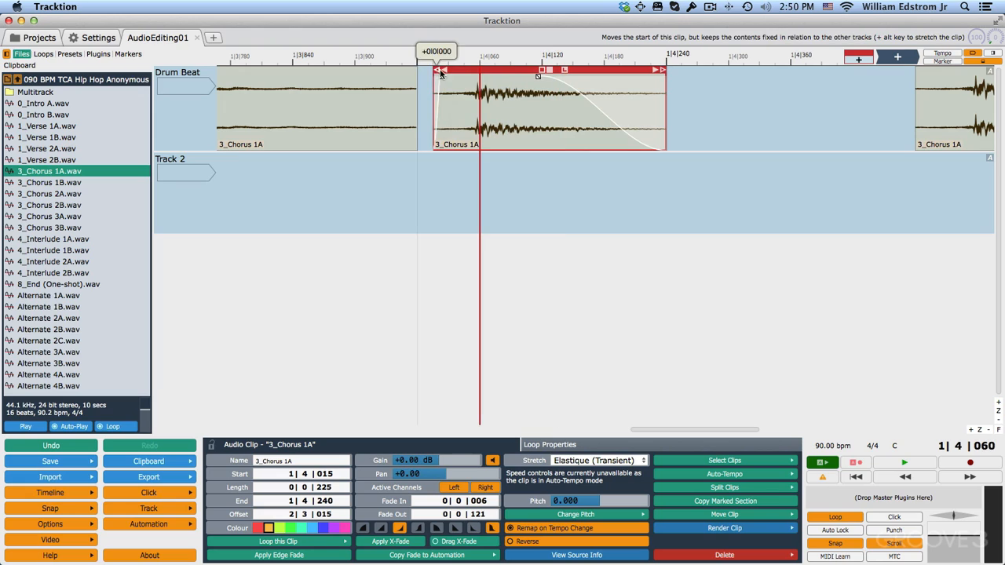
pyautogui.moveTo(441, 70); pyautogui.dragTo(457, 71)
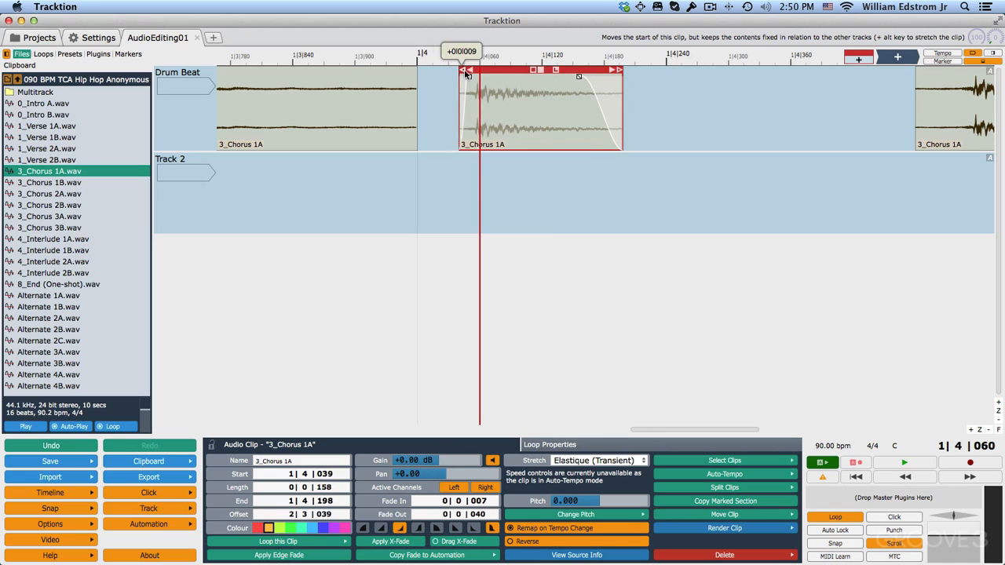
pyautogui.moveTo(465, 70); pyautogui.dragTo(420, 70)
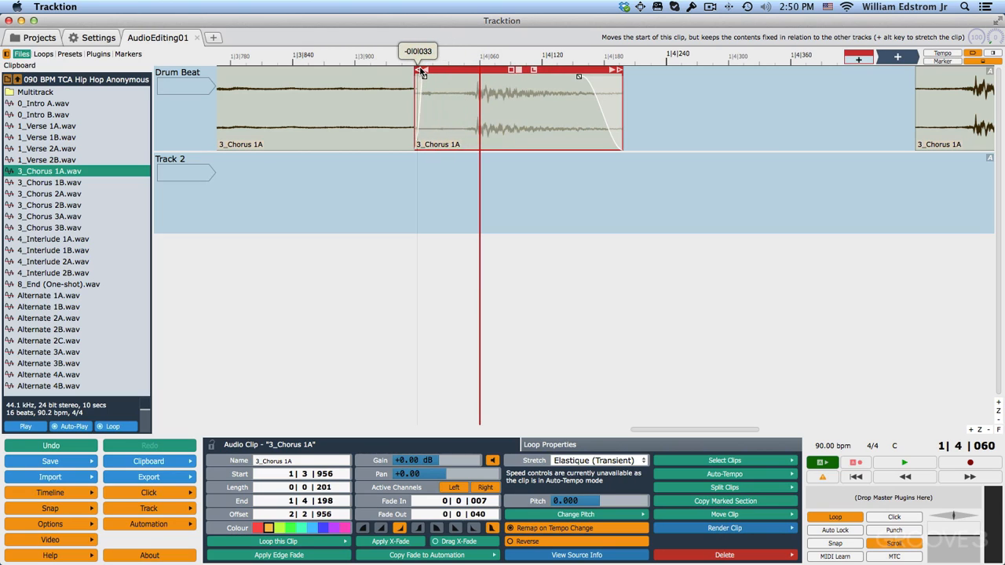
pyautogui.moveTo(420, 71); pyautogui.dragTo(427, 70)
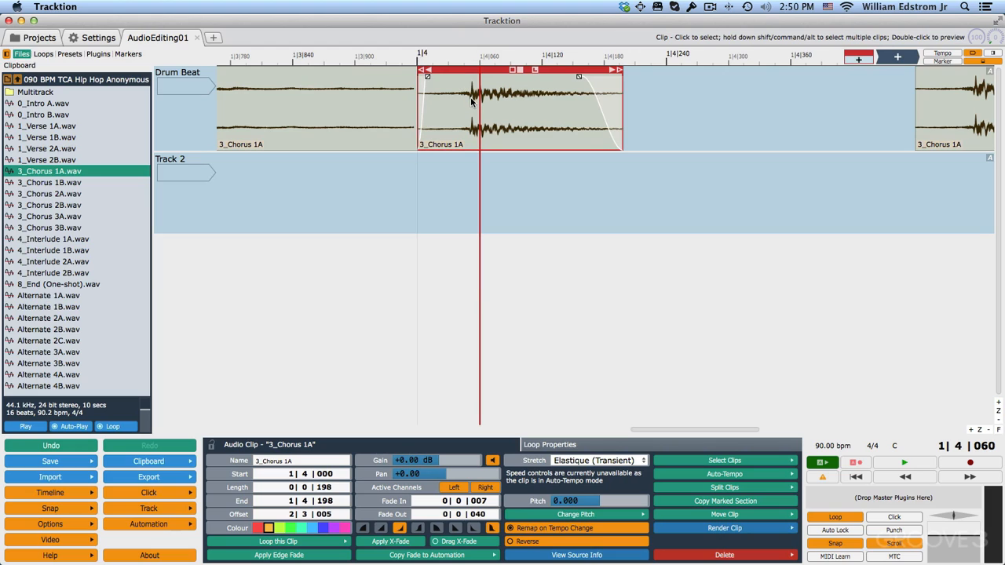
pyautogui.moveTo(562, 135)
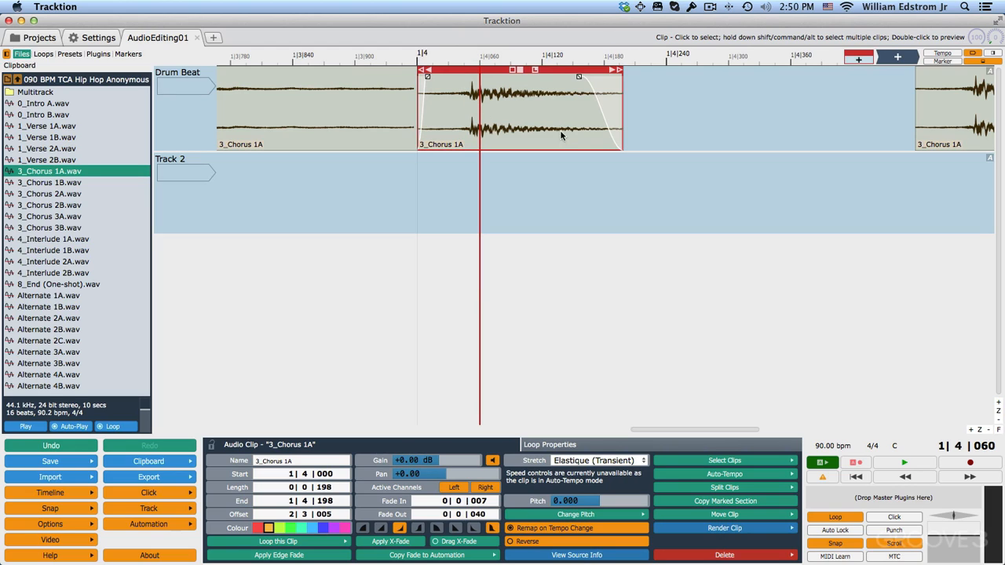
pyautogui.moveTo(457, 82)
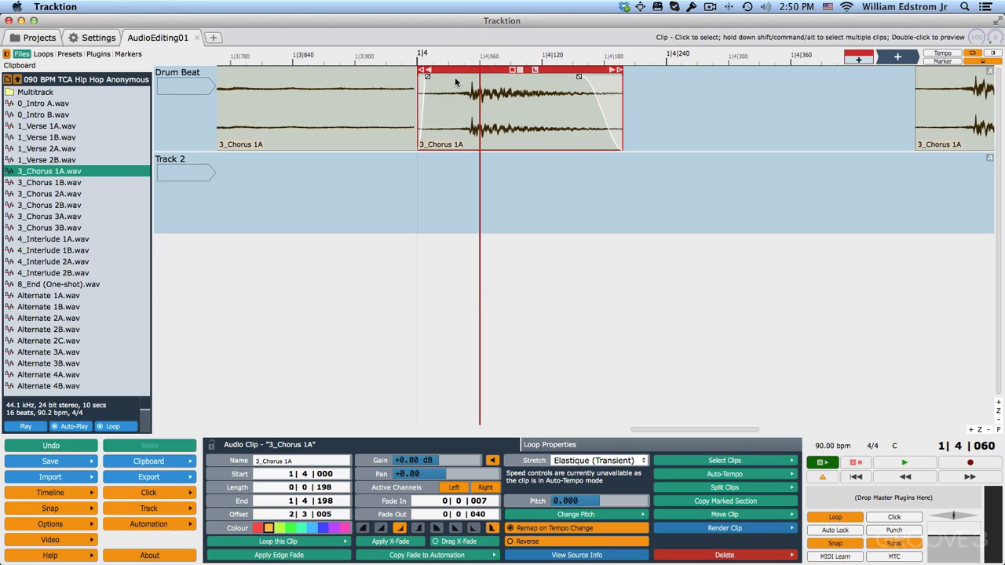
pyautogui.moveTo(520, 76)
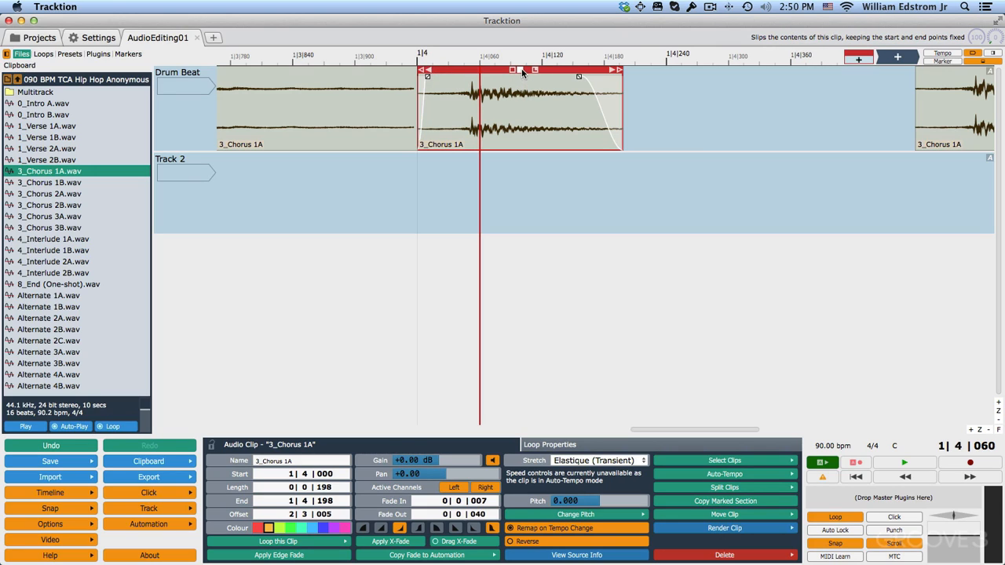
# Slip the hit clip's audio so the transient sits on beat 4, trimmed to 132 ticks.
pyautogui.moveTo(523, 70); pyautogui.dragTo(508, 70)
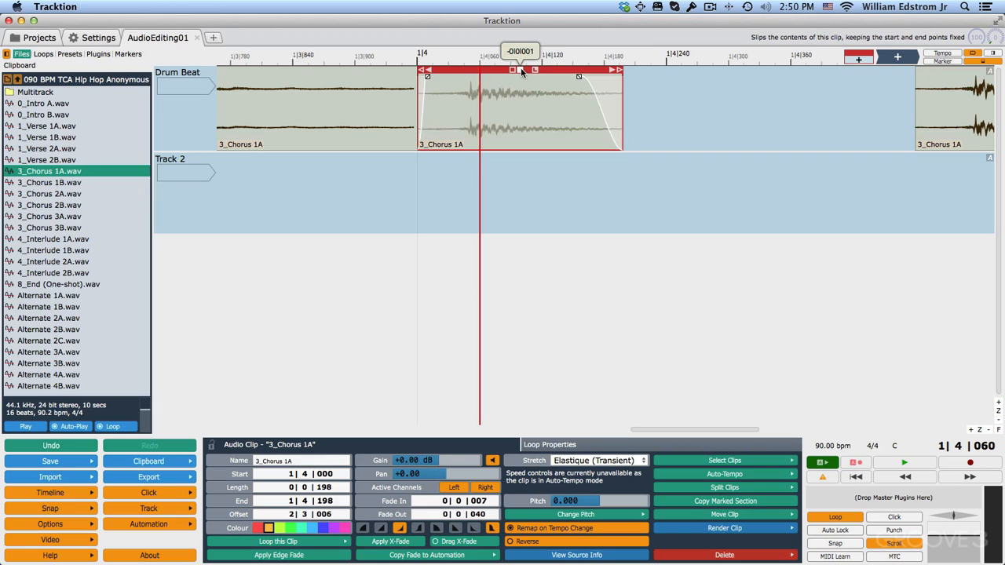
pyautogui.moveTo(522, 72); pyautogui.dragTo(496, 75)
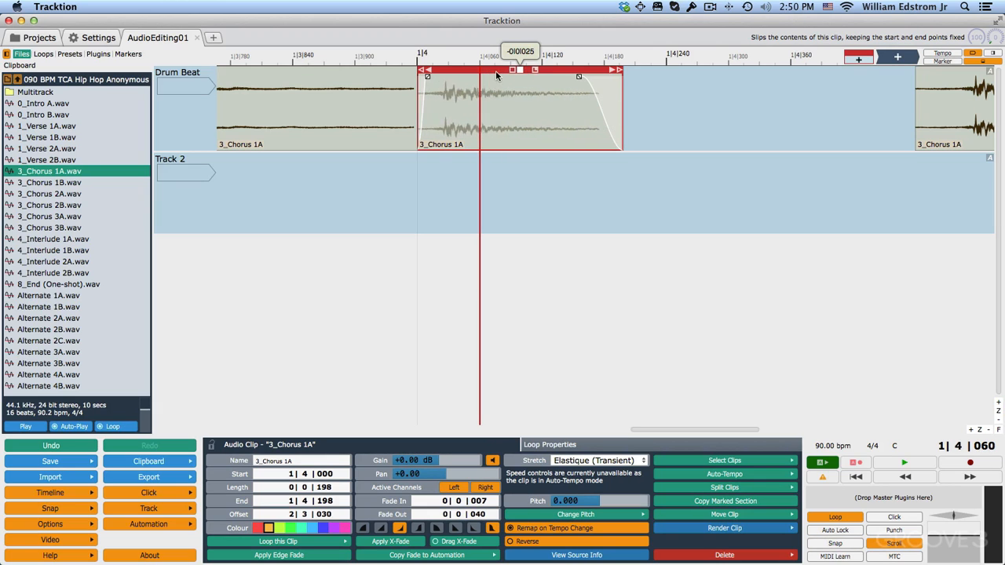
pyautogui.moveTo(534, 74); pyautogui.dragTo(487, 74)
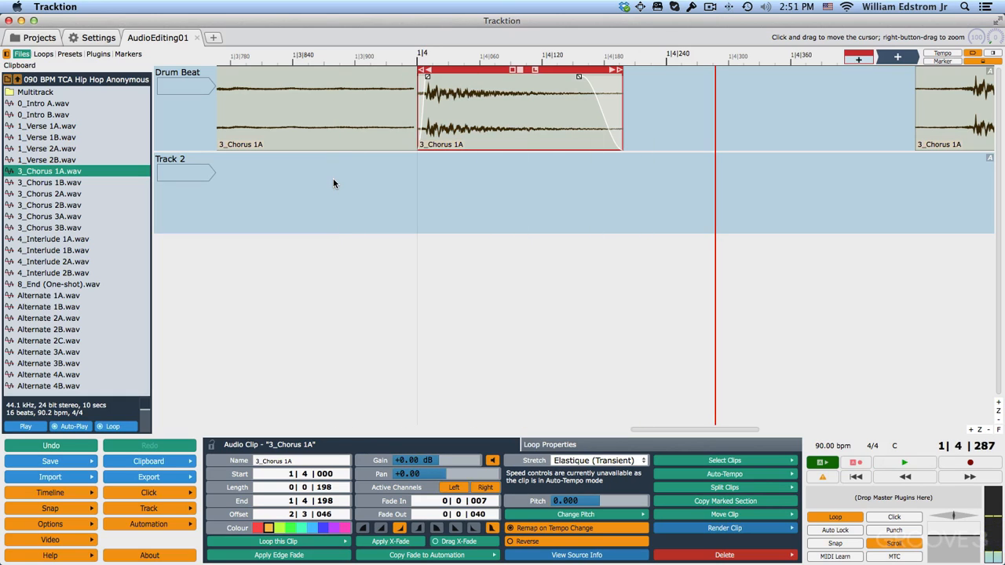
pyautogui.click(331, 185)
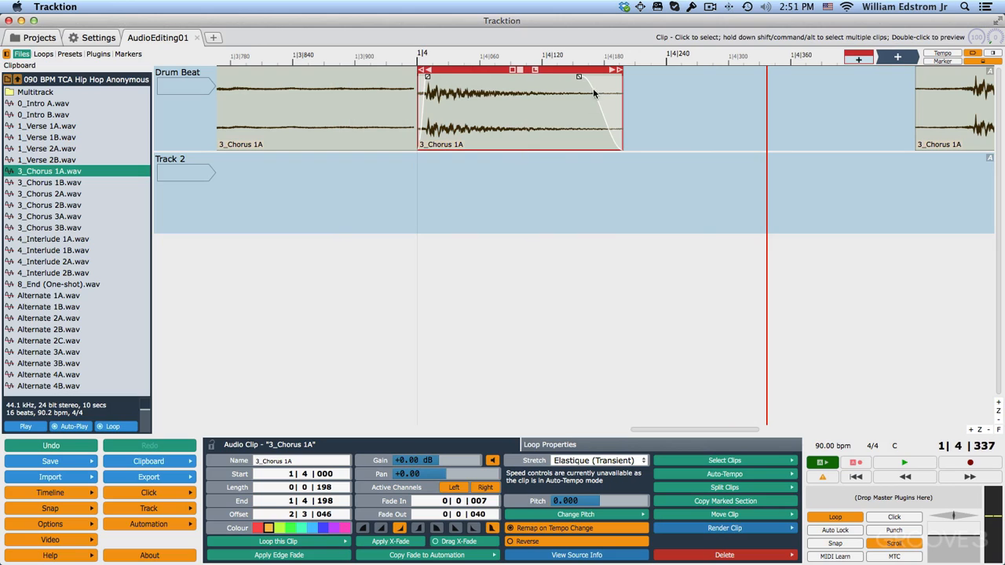
pyautogui.moveTo(620, 75); pyautogui.dragTo(592, 75)
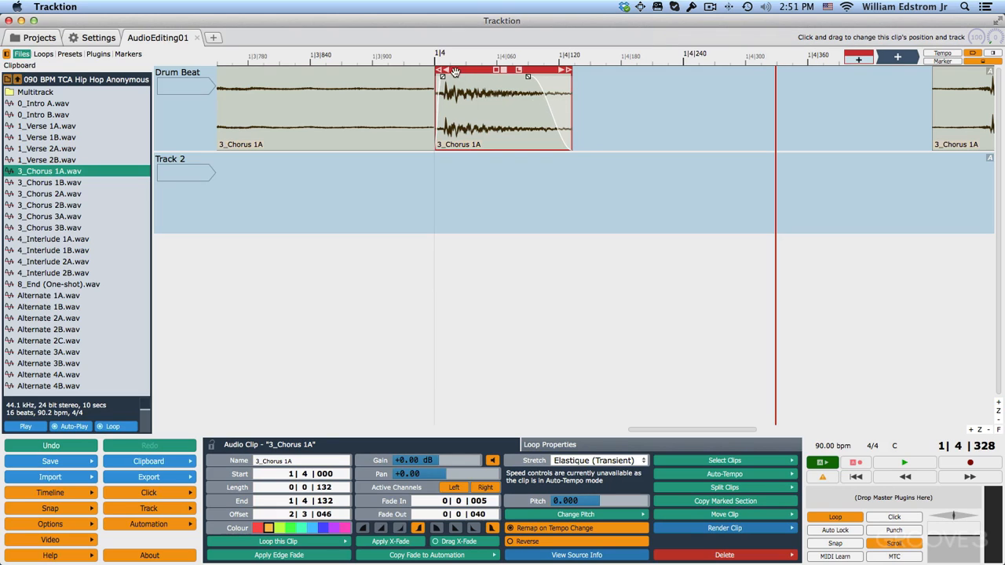
# Trim the hit clip's start and end to 129 ticks, with audio offset 2|3|049.
pyautogui.moveTo(438, 70); pyautogui.dragTo(472, 71)
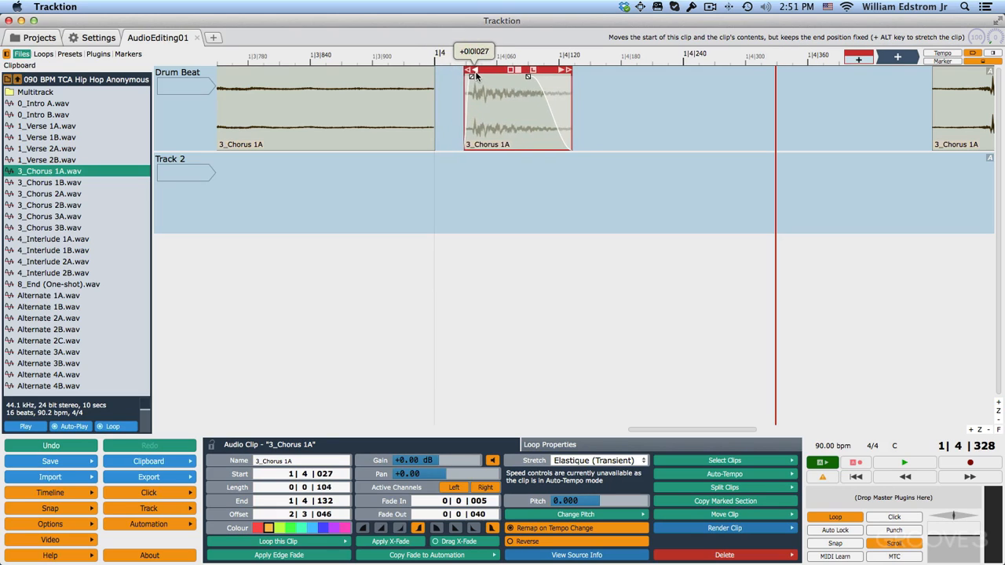
pyautogui.moveTo(475, 69); pyautogui.dragTo(459, 69)
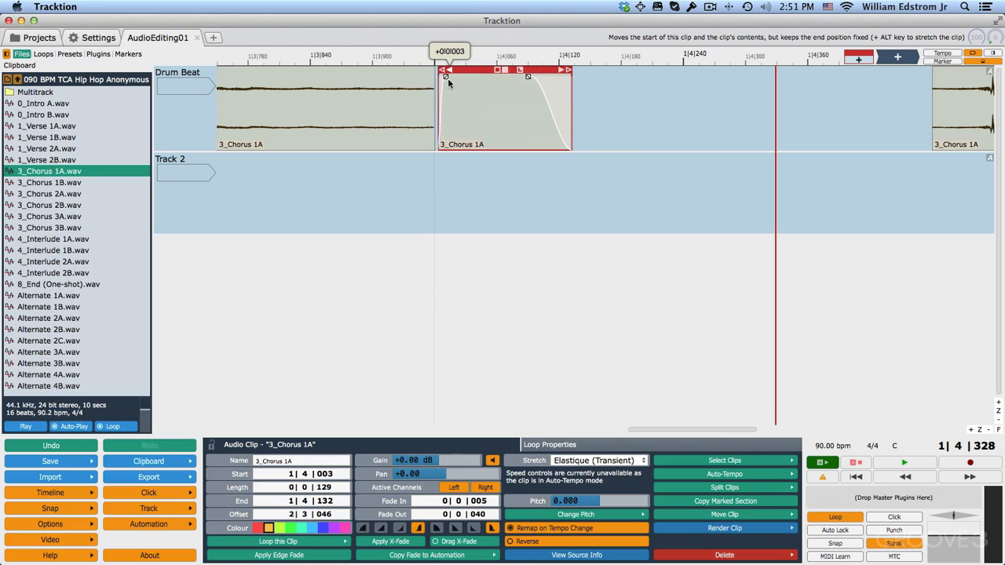
pyautogui.moveTo(448, 82); pyautogui.dragTo(442, 83)
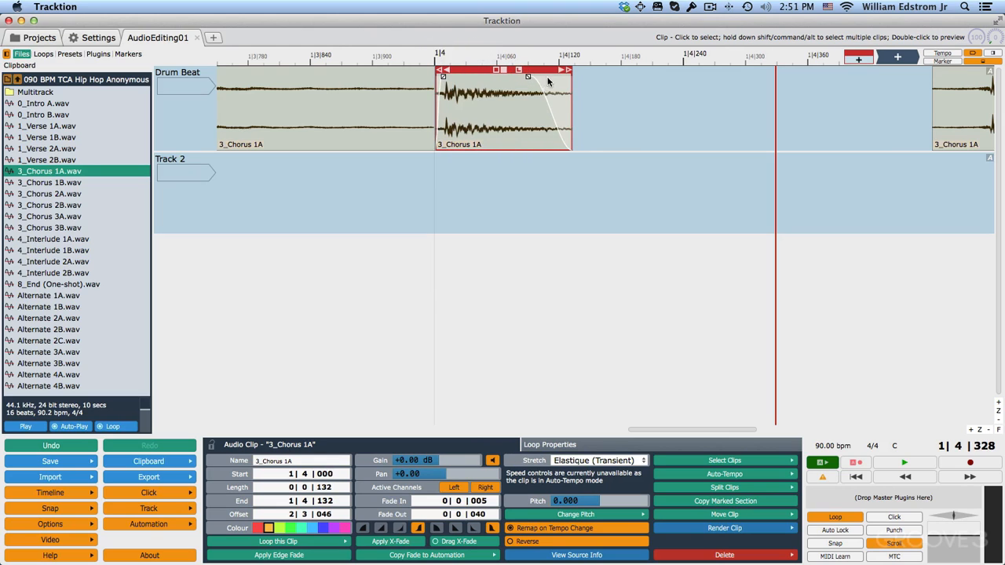
pyautogui.moveTo(566, 70); pyautogui.dragTo(560, 71)
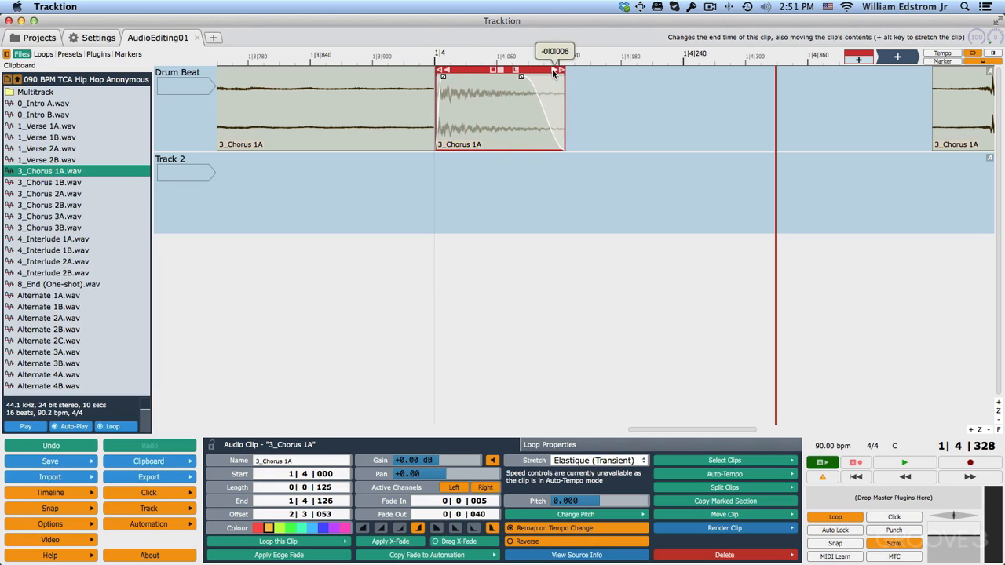
pyautogui.moveTo(553, 70); pyautogui.dragTo(498, 71)
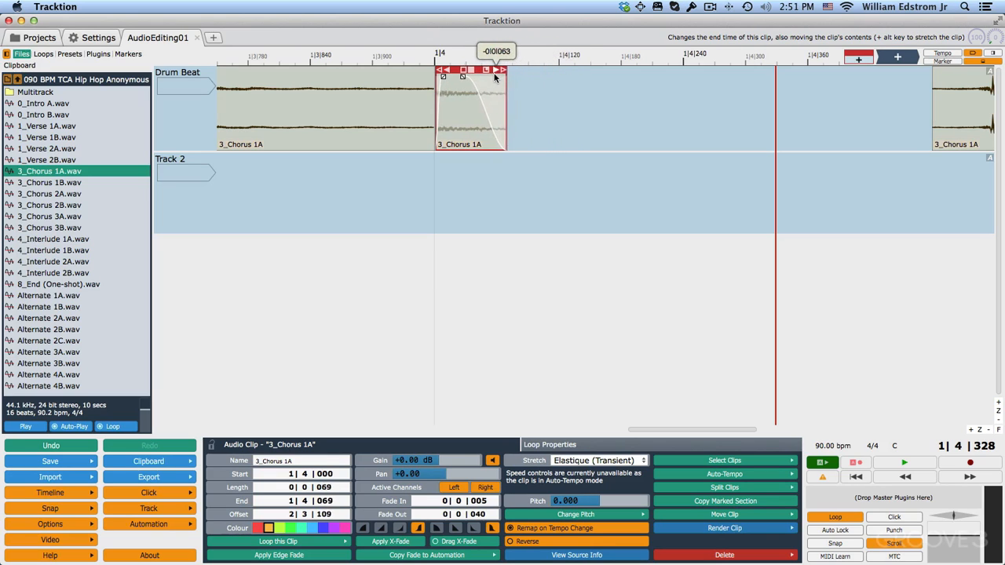
pyautogui.moveTo(505, 76); pyautogui.dragTo(473, 76)
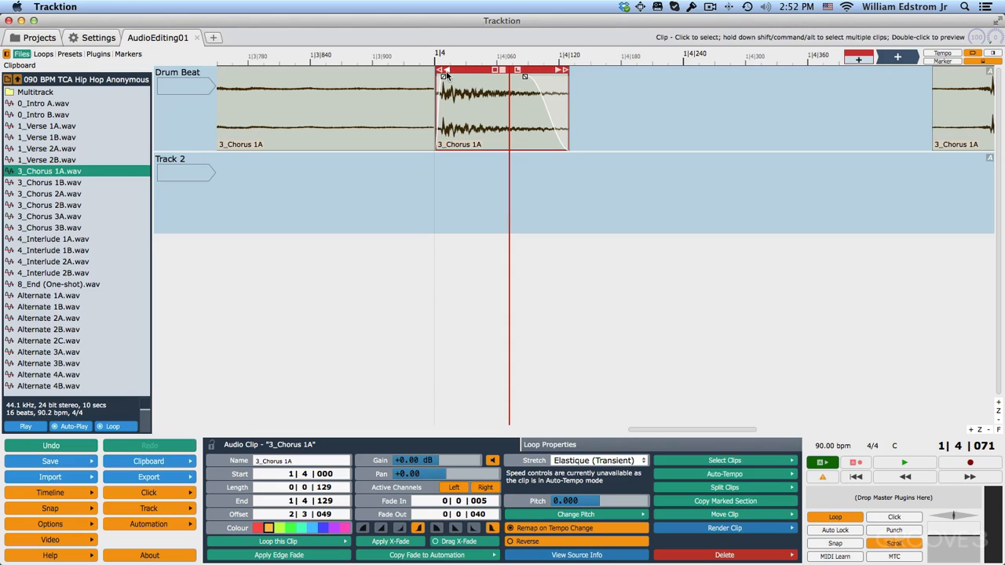
pyautogui.moveTo(502, 149)
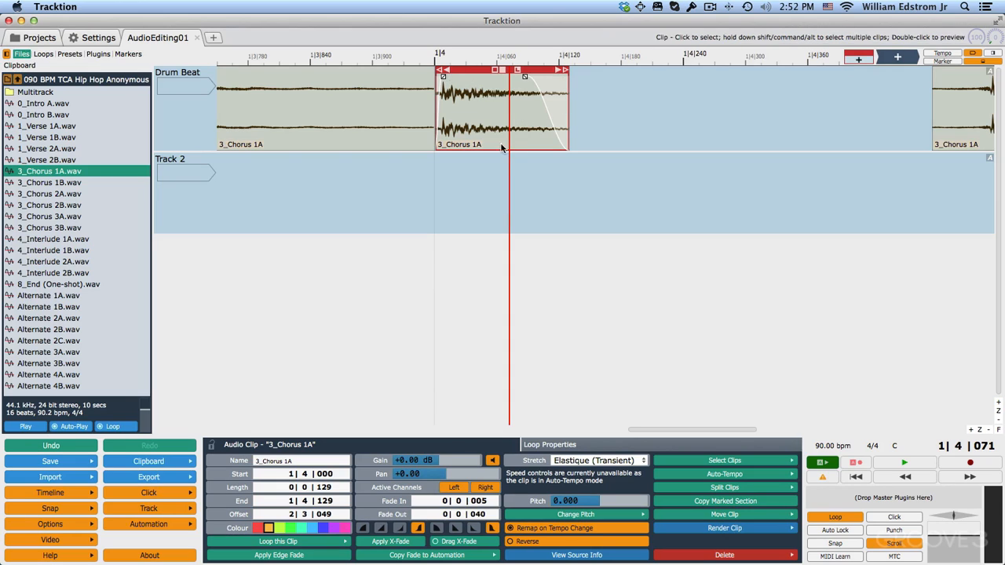
pyautogui.moveTo(472, 70)
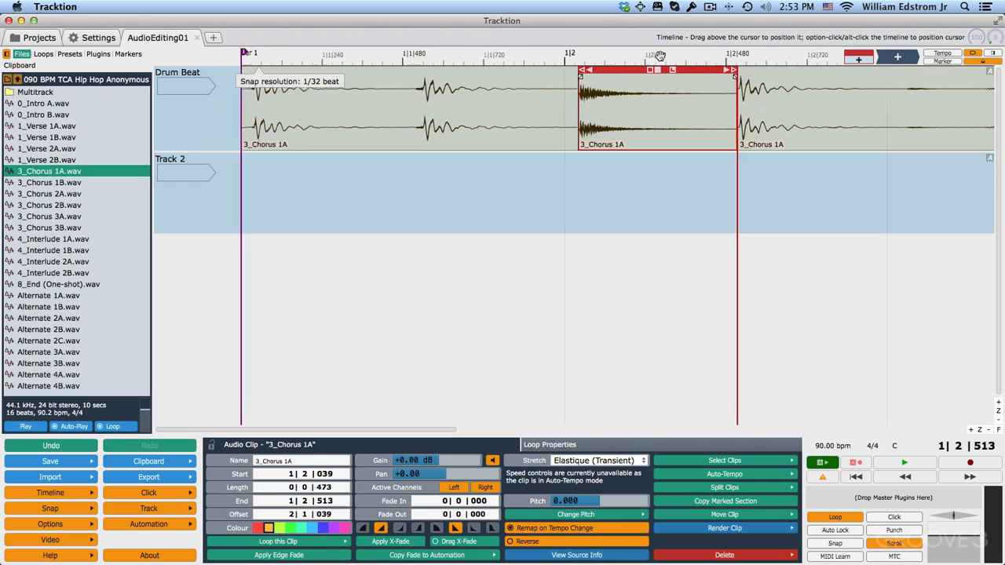
# Remove the short clips after the 1|4 clip and place full-length Chorus copies back to back.
pyautogui.hscroll(3)
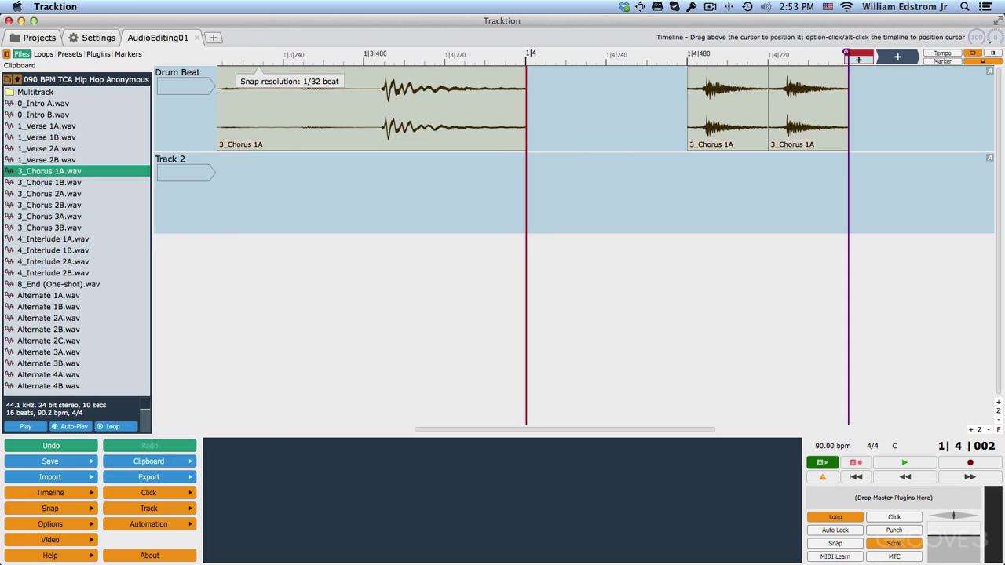
pyautogui.click(597, 110)
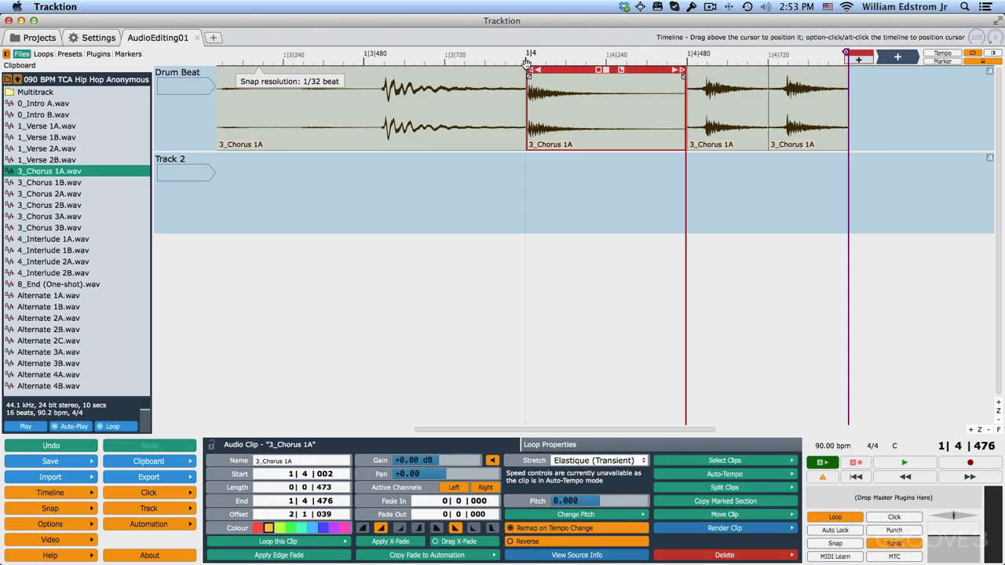
pyautogui.moveTo(526, 64)
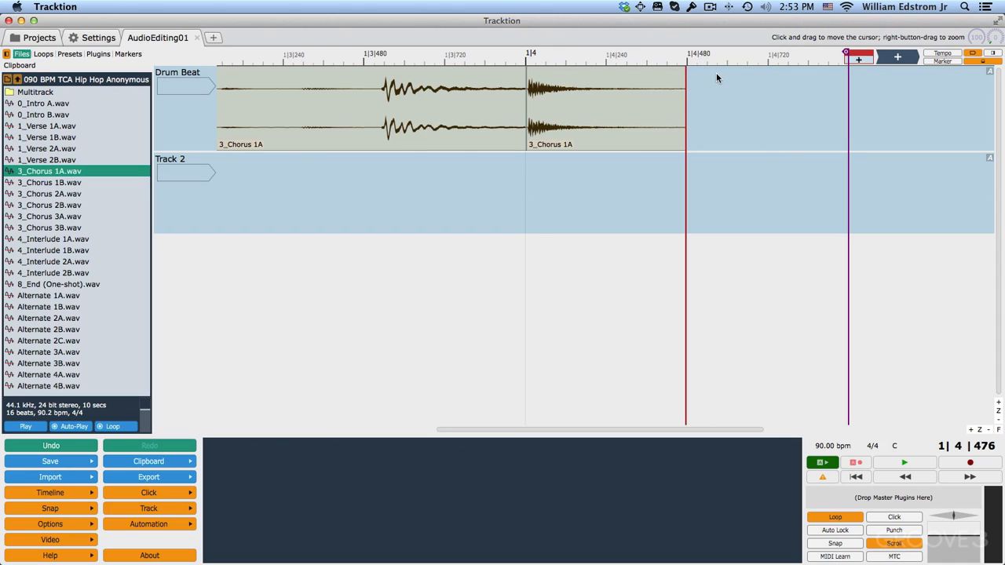
pyautogui.click(757, 106)
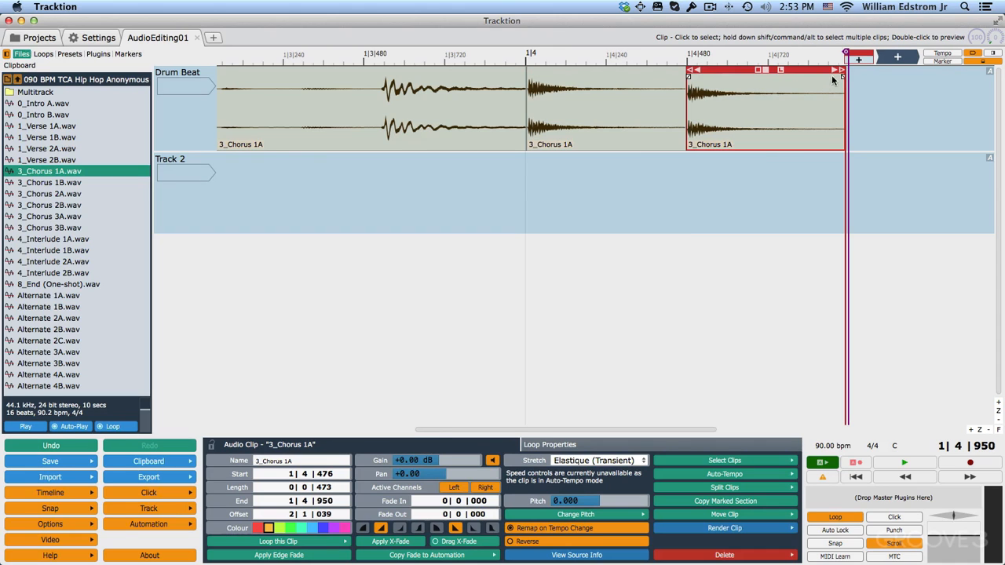
pyautogui.moveTo(839, 83); pyautogui.dragTo(762, 82)
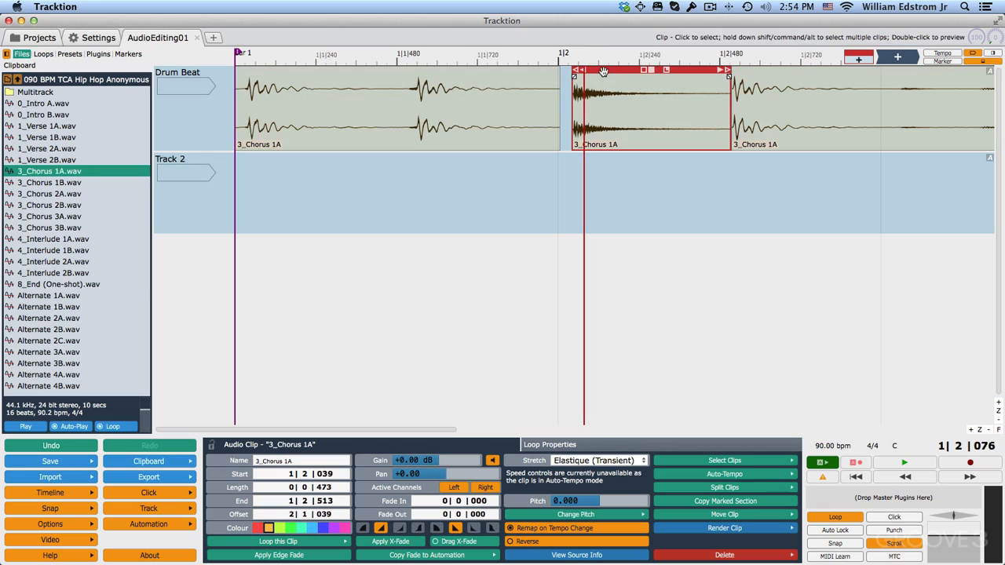
# Nudge the 1|2 Chorus clip to 1|1|958 and add a short fade-out.
pyautogui.moveTo(650, 71); pyautogui.dragTo(637, 71)
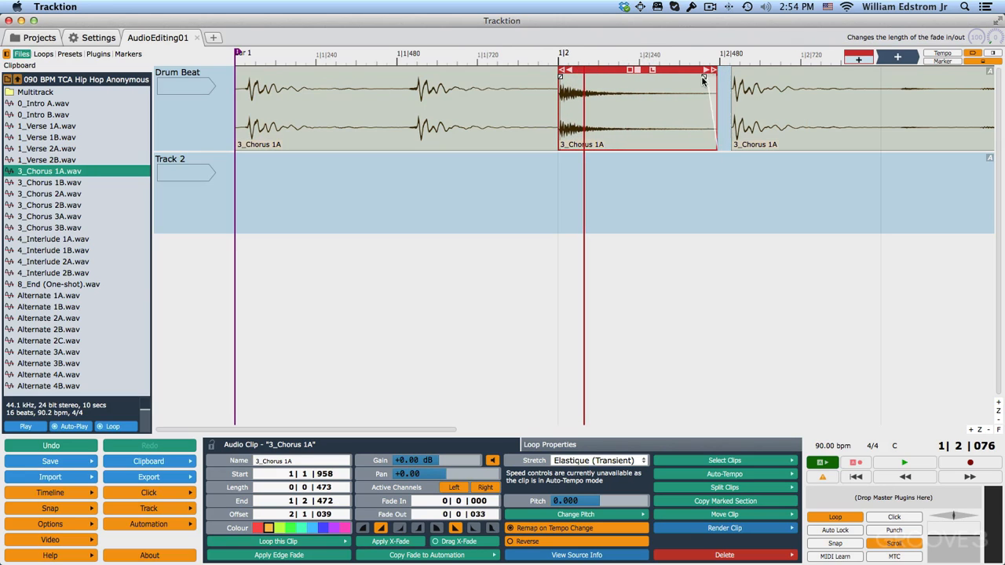
pyautogui.click(900, 463)
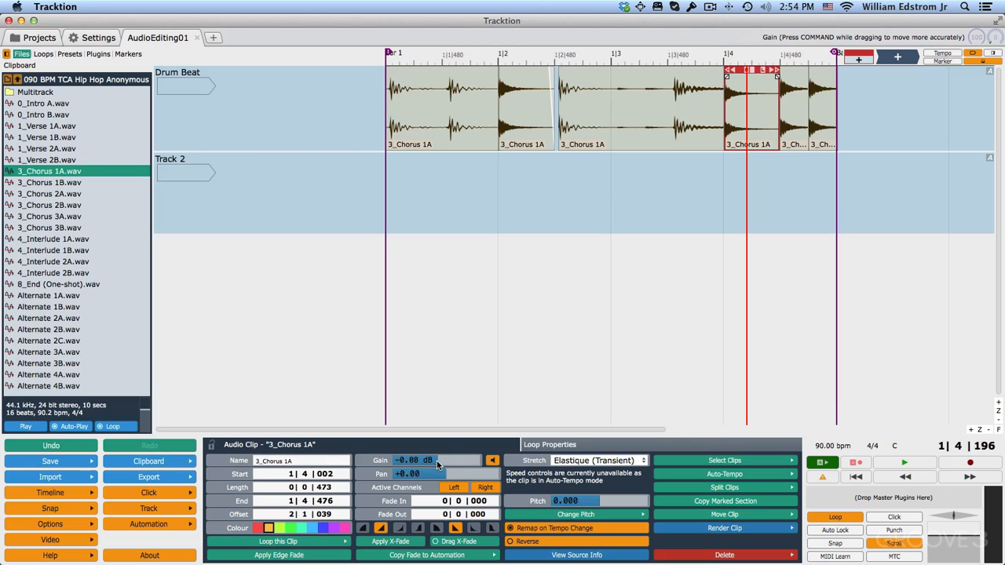
# Lower the short clip's gain, and reset the 1|4|002 clip to 0.00 dB with centred pan.
pyautogui.moveTo(432, 460); pyautogui.dragTo(432, 467)
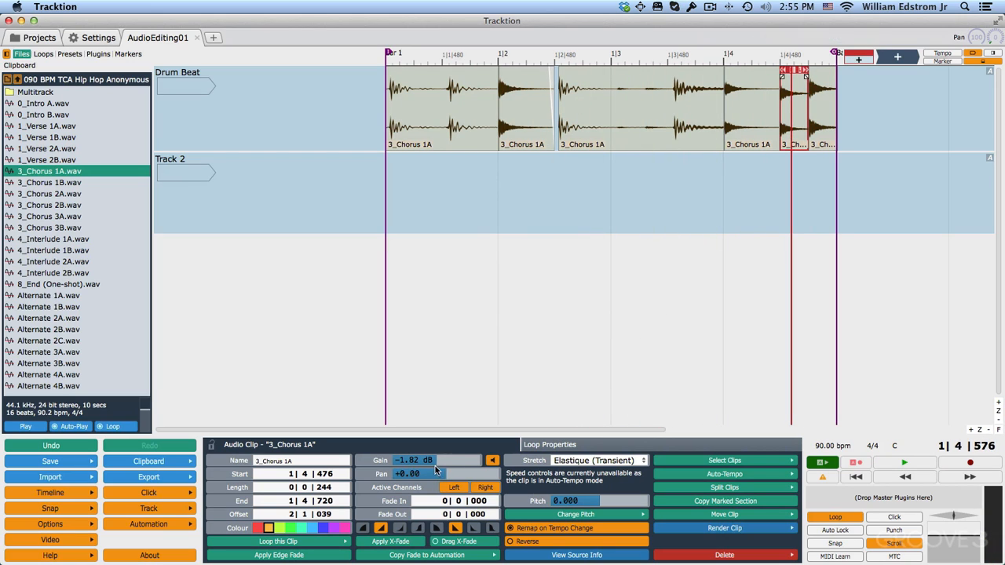
pyautogui.moveTo(436, 460); pyautogui.dragTo(428, 467)
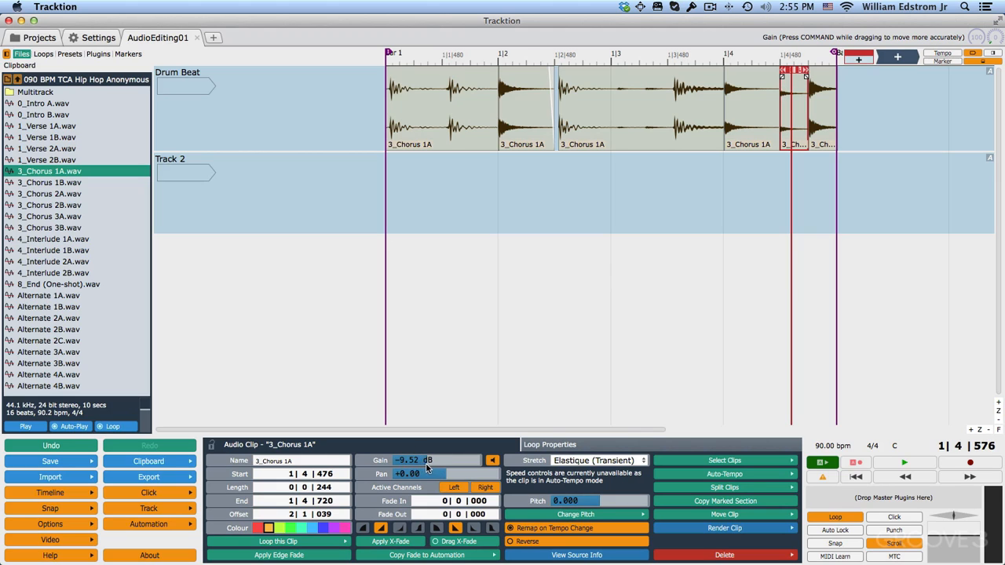
pyautogui.click(899, 463)
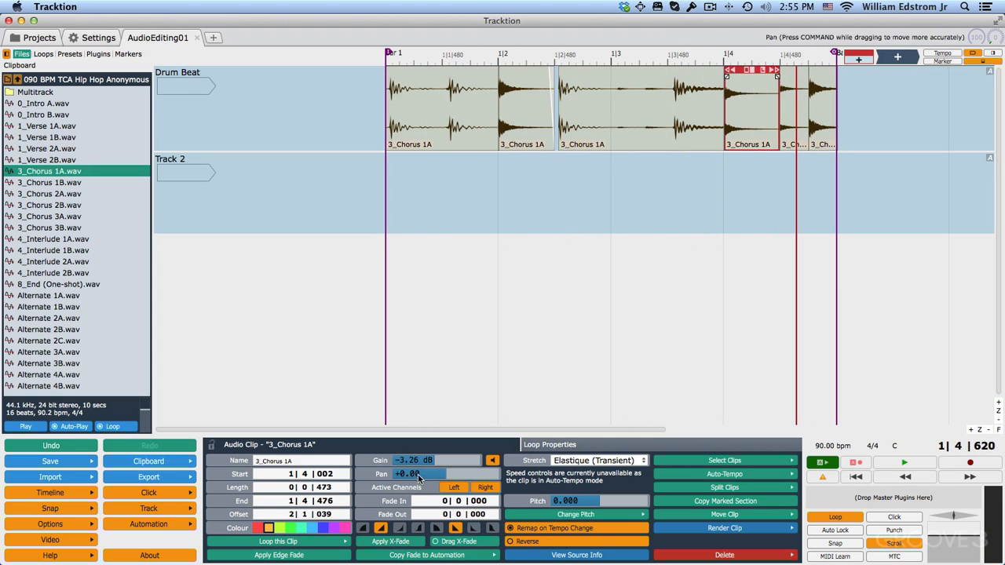
pyautogui.click(426, 460)
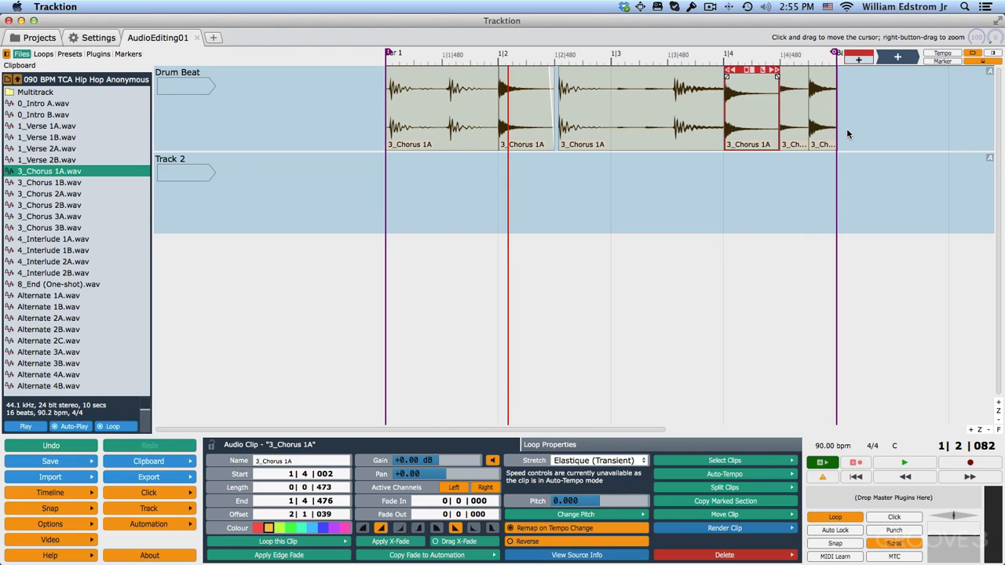
pyautogui.moveTo(357, 128)
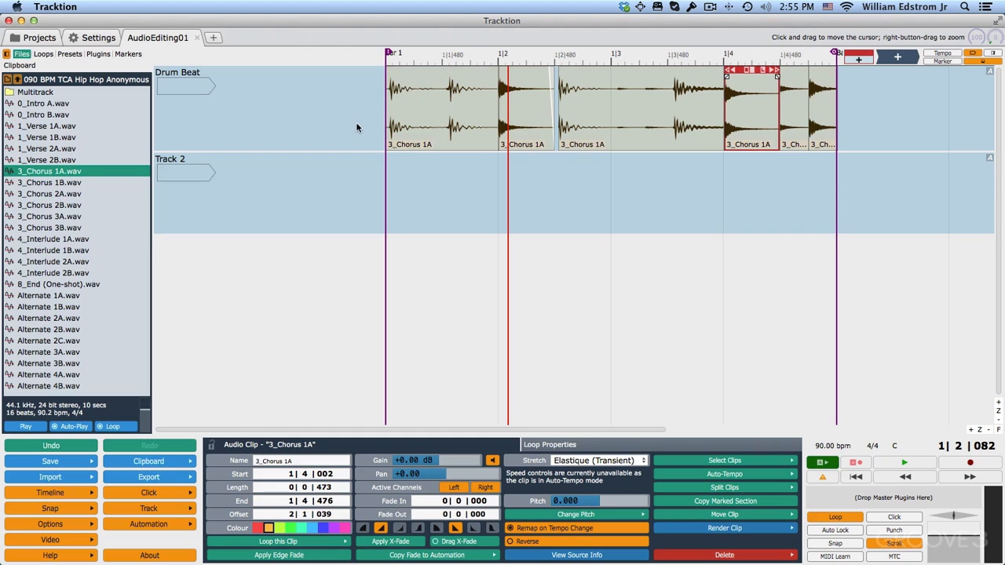
pyautogui.moveTo(213, 131)
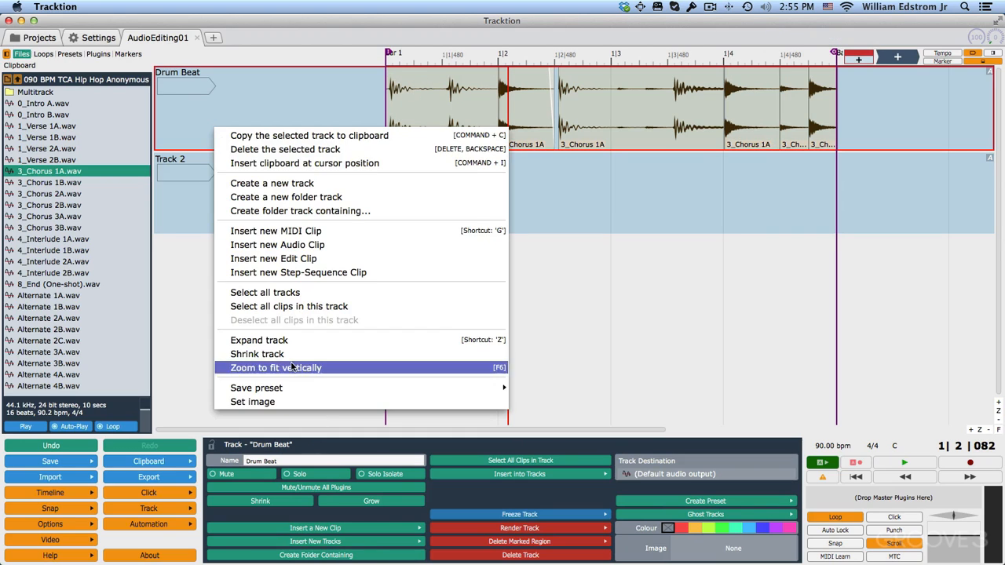
pyautogui.moveTo(291, 306)
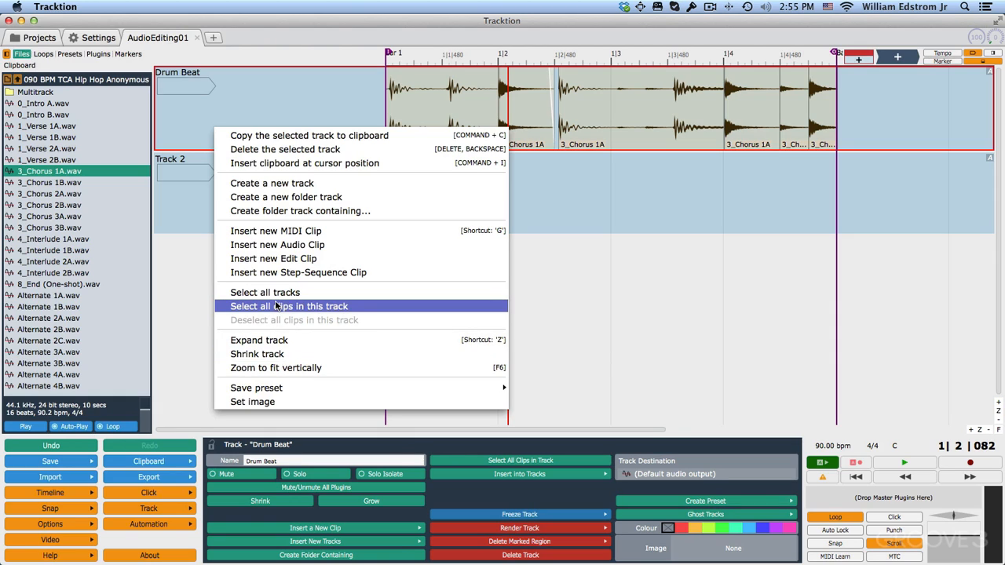
# Use the Drum Beat header menu's 'Select all clips in this track' to select all six clips.
pyautogui.click(293, 306)
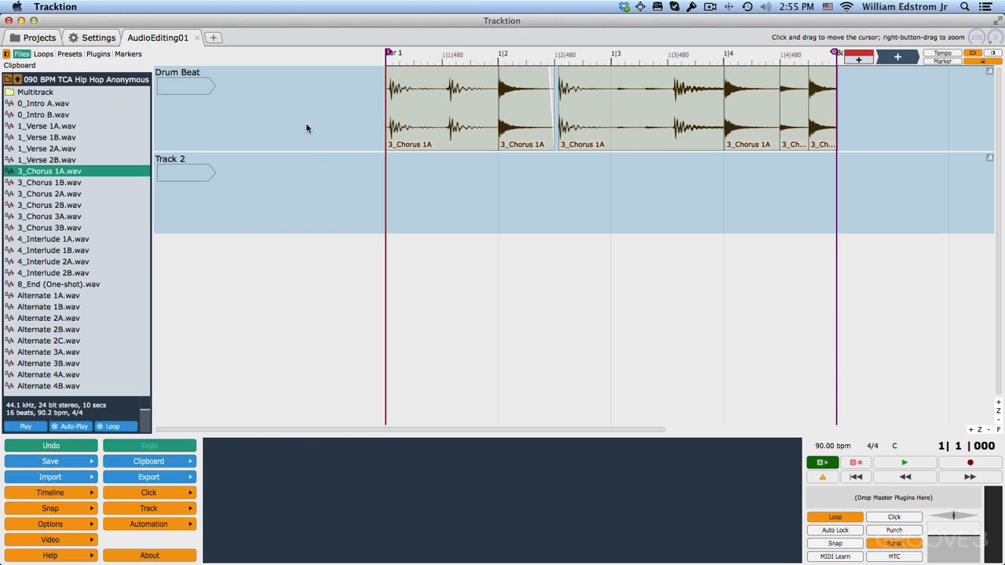
pyautogui.click(432, 109)
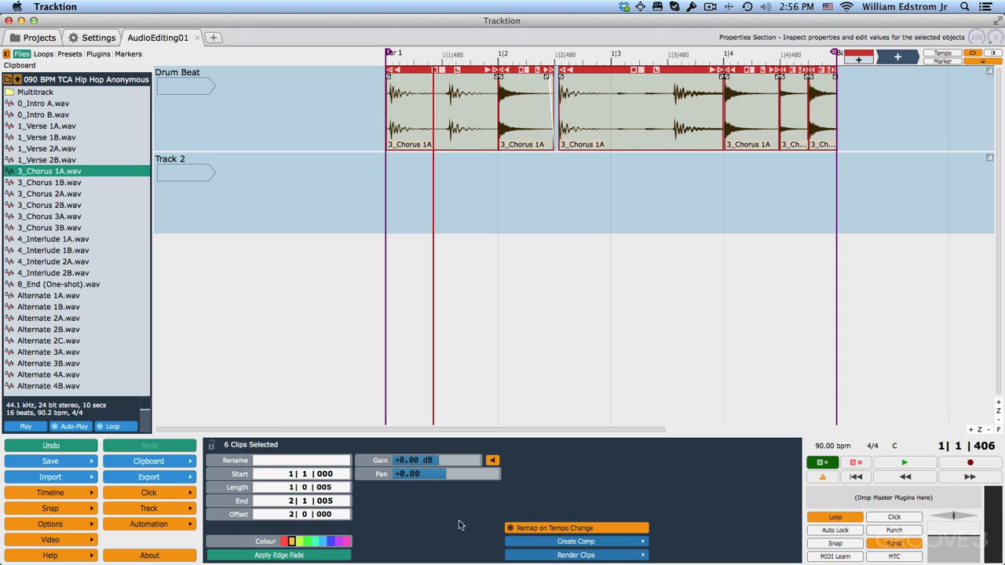
pyautogui.moveTo(575, 555)
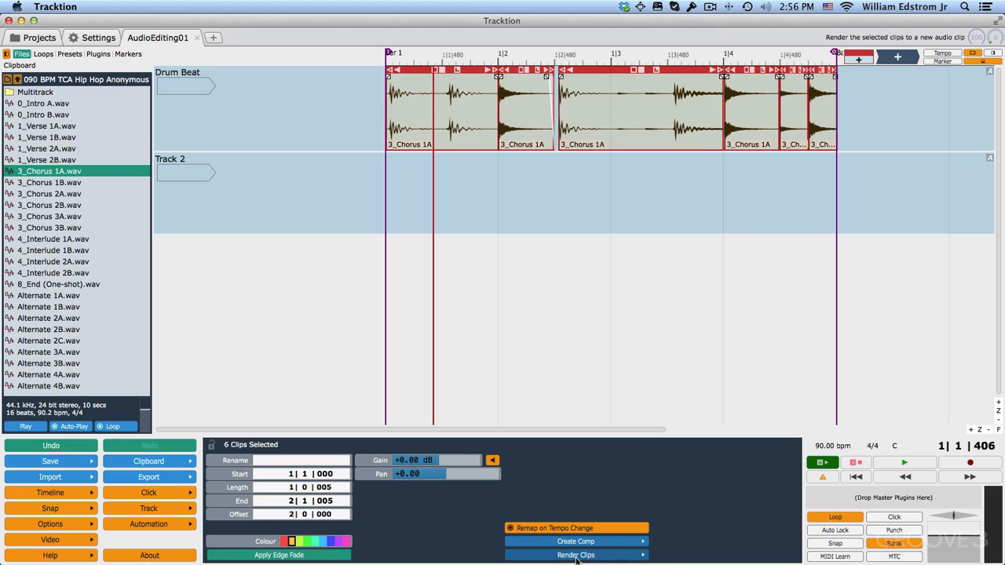
# Render the six selected Drum Beat clips into one clip named 'Rendered track'.
pyautogui.click(575, 555)
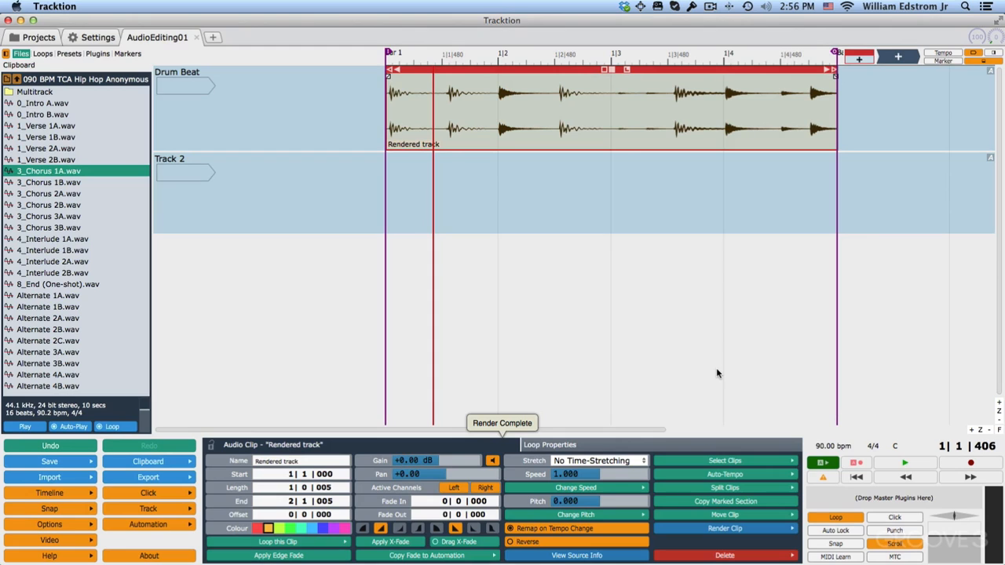
# Duplicate the Rendered track clip so four copies run across bars 1 to 5.
pyautogui.click(903, 463)
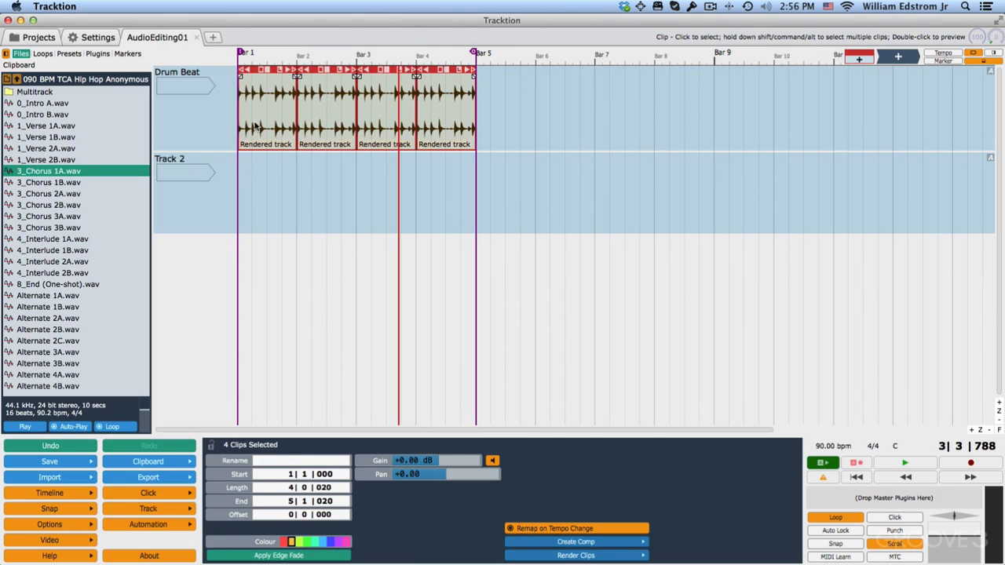
pyautogui.click(901, 462)
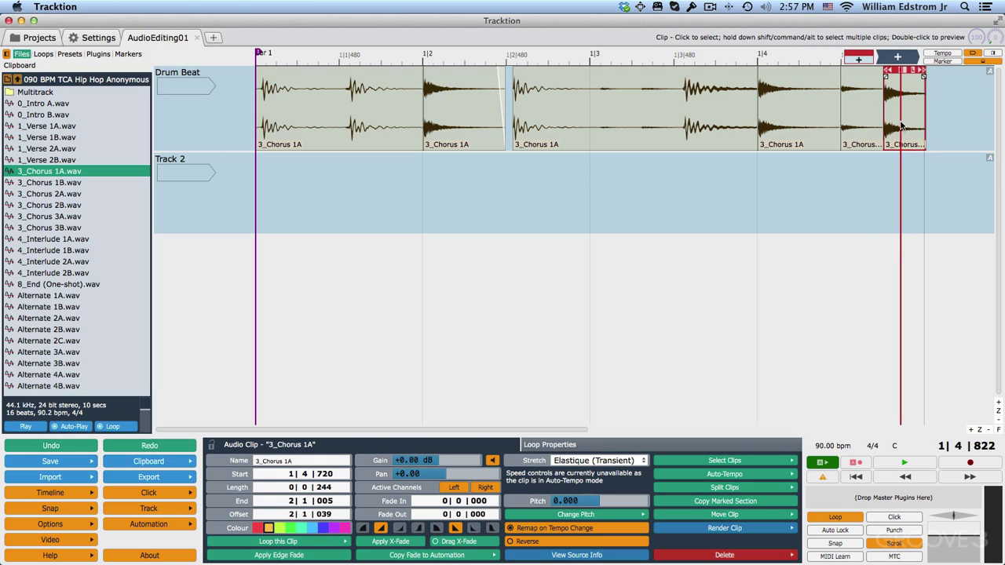
pyautogui.moveTo(523, 542)
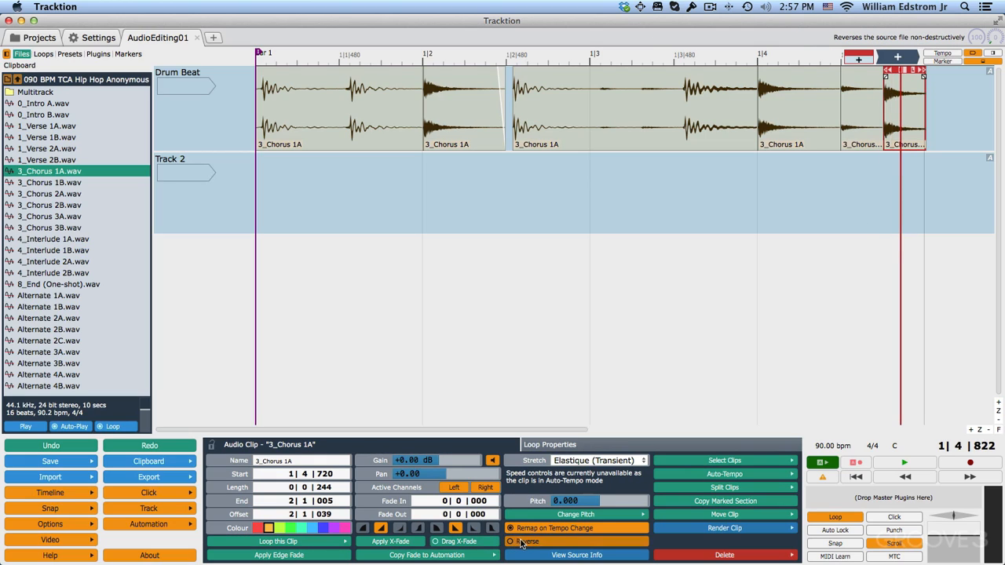
# Reverse the short final 3_Chorus 1A drum hit in the clip properties.
pyautogui.click(511, 541)
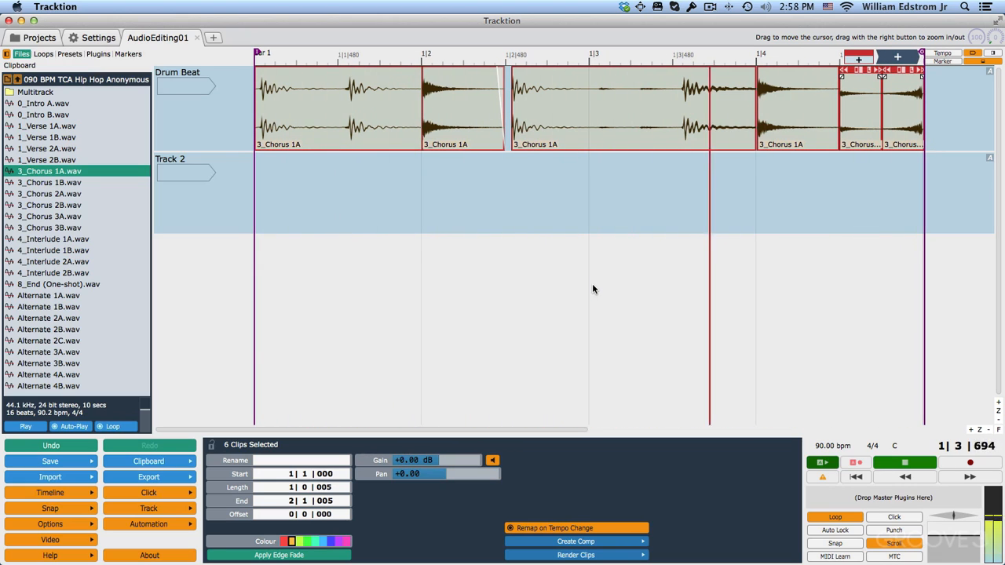
# Select the second 3_Chorus 1A drum clip where it overlaps the third.
pyautogui.click(459, 110)
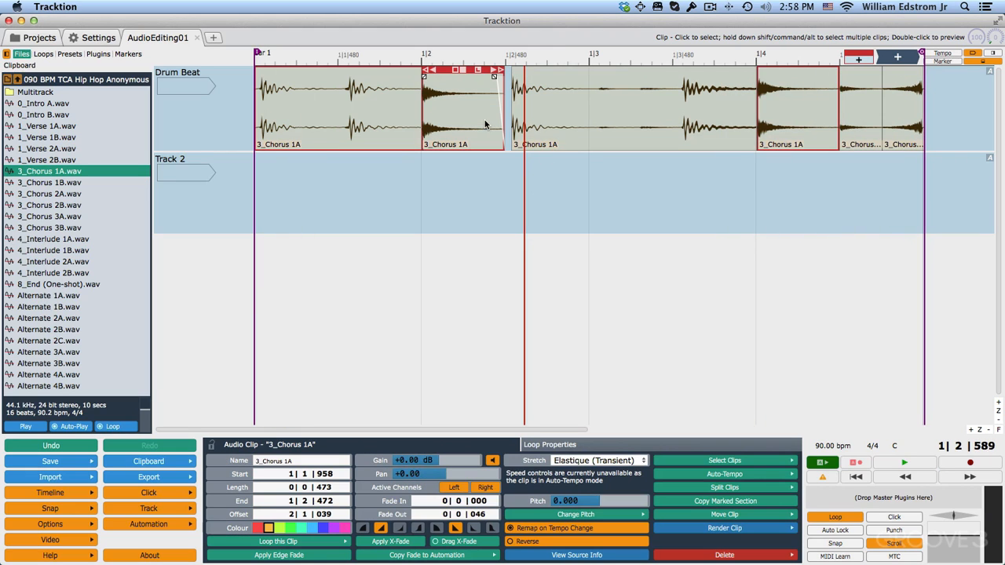
pyautogui.moveTo(500, 61)
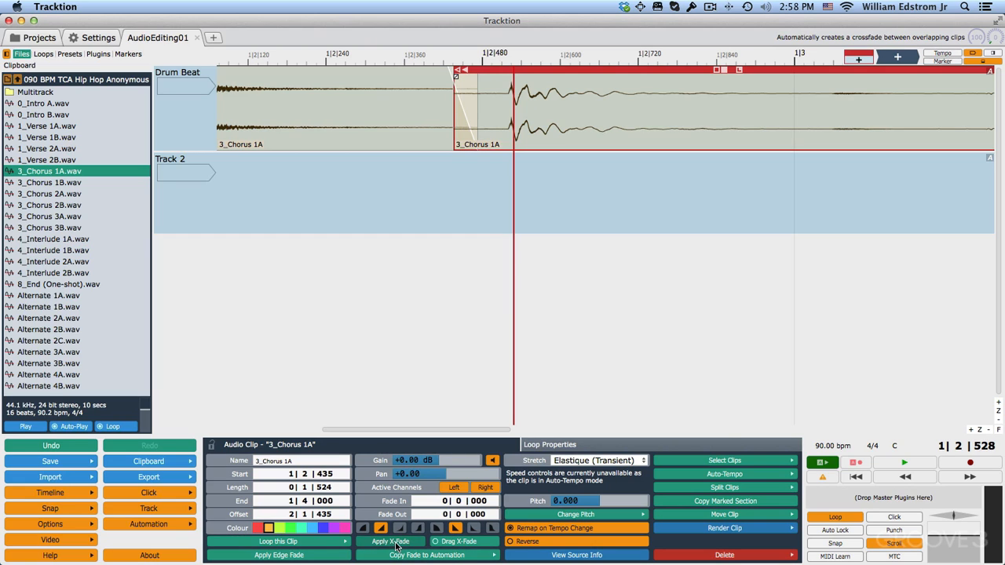
# Drag the second clip's end and third clip's start to lengthen their crossfade to 48 ticks.
pyautogui.moveTo(456, 72); pyautogui.dragTo(480, 83)
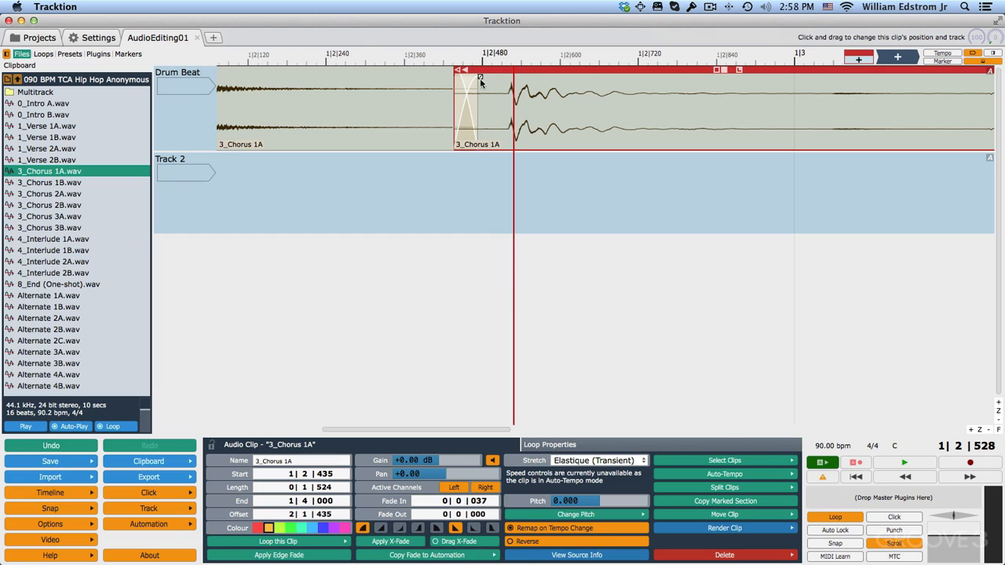
pyautogui.moveTo(480, 76); pyautogui.dragTo(459, 77)
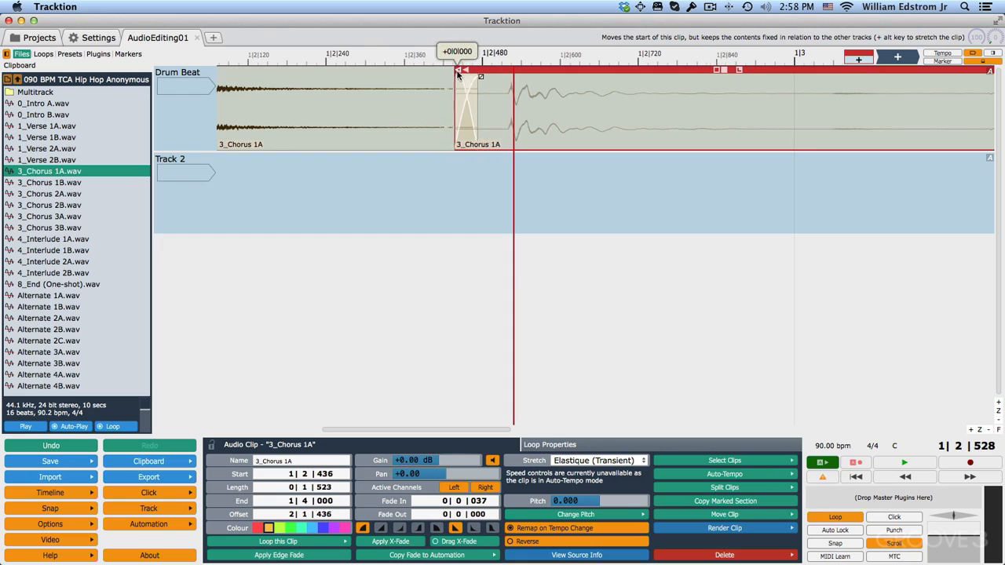
pyautogui.moveTo(480, 76); pyautogui.dragTo(486, 76)
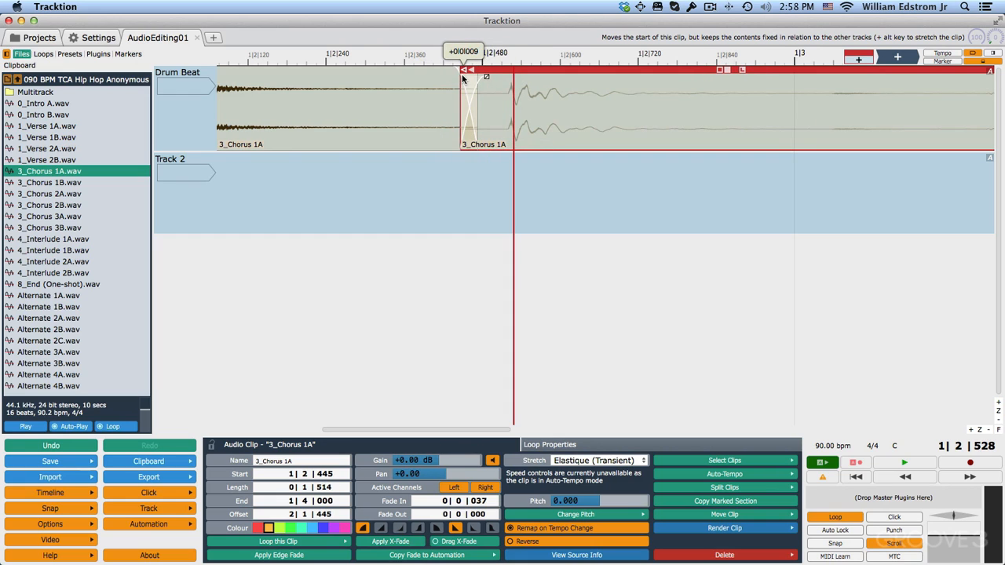
pyautogui.moveTo(463, 94); pyautogui.dragTo(494, 94)
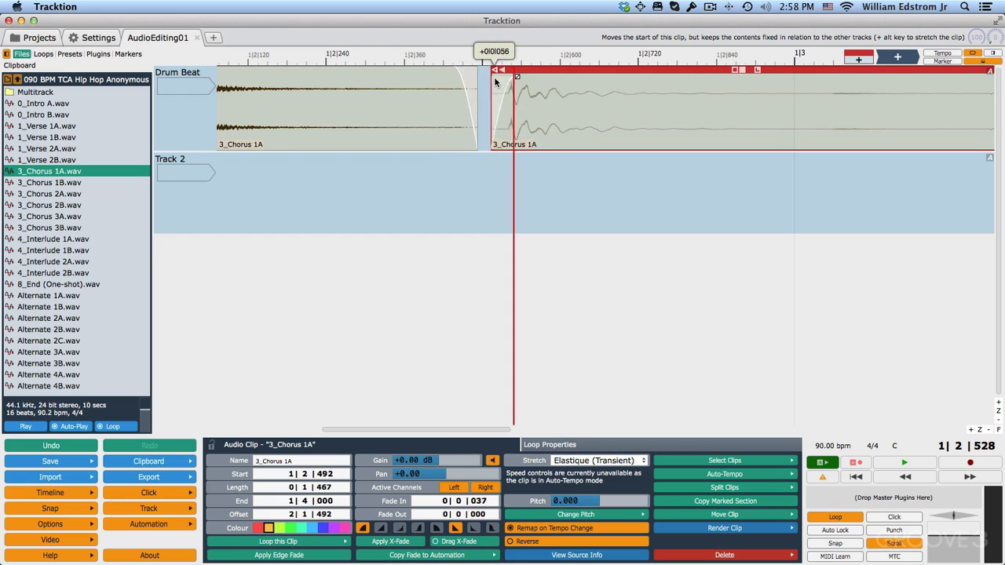
pyautogui.moveTo(518, 70); pyautogui.dragTo(471, 76)
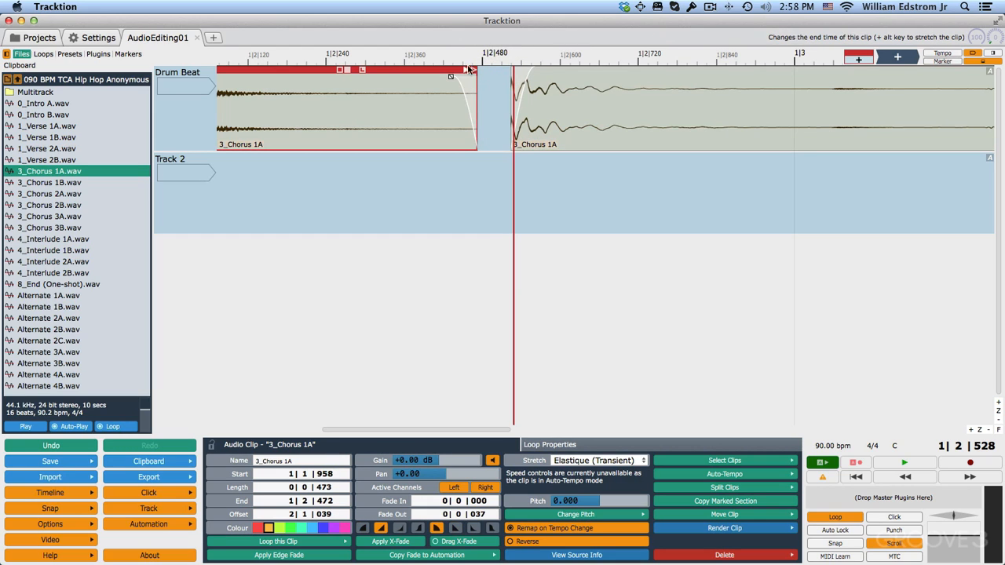
pyautogui.moveTo(471, 74); pyautogui.dragTo(503, 75)
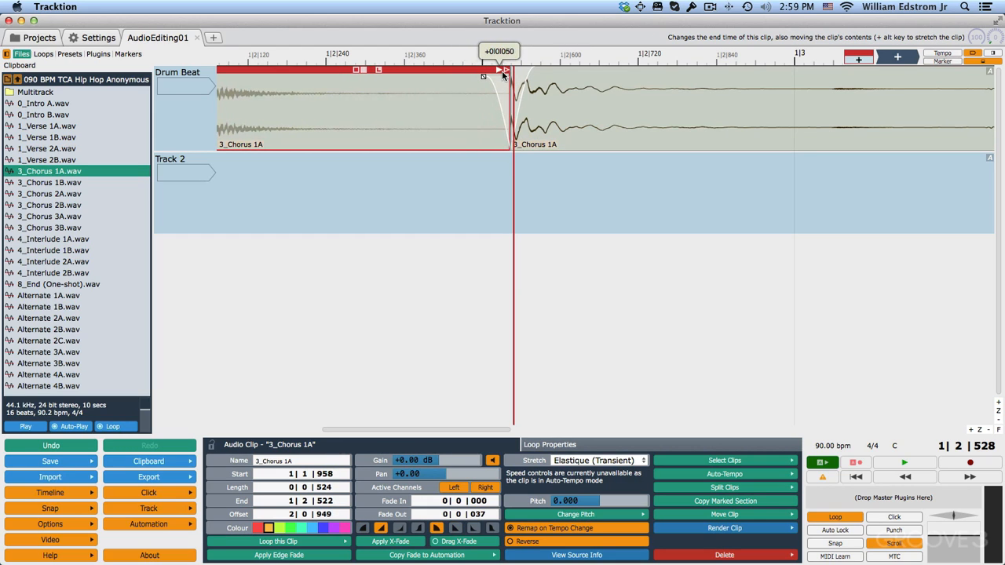
pyautogui.moveTo(502, 74); pyautogui.dragTo(482, 74)
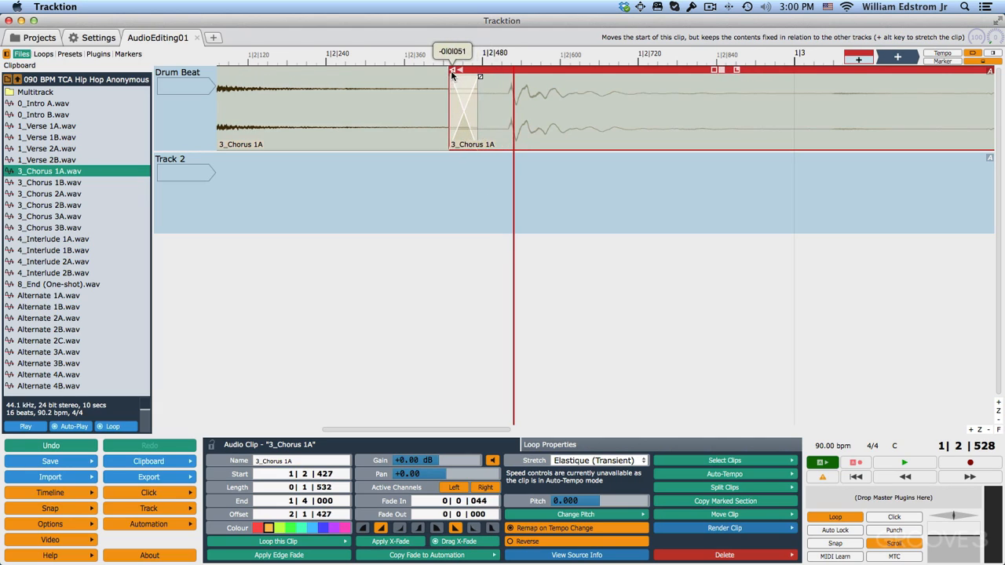
pyautogui.moveTo(454, 71); pyautogui.dragTo(450, 71)
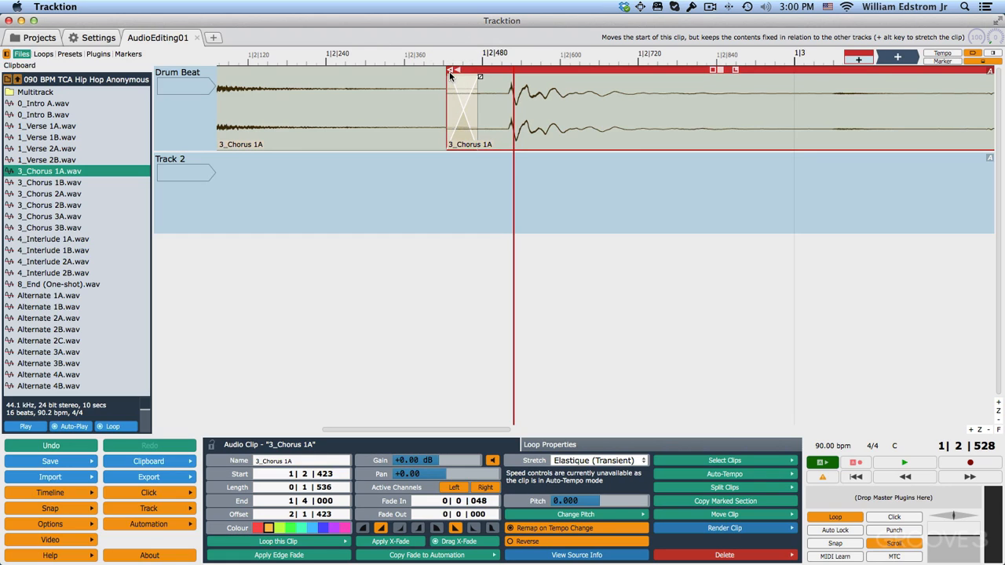
pyautogui.click(103, 41)
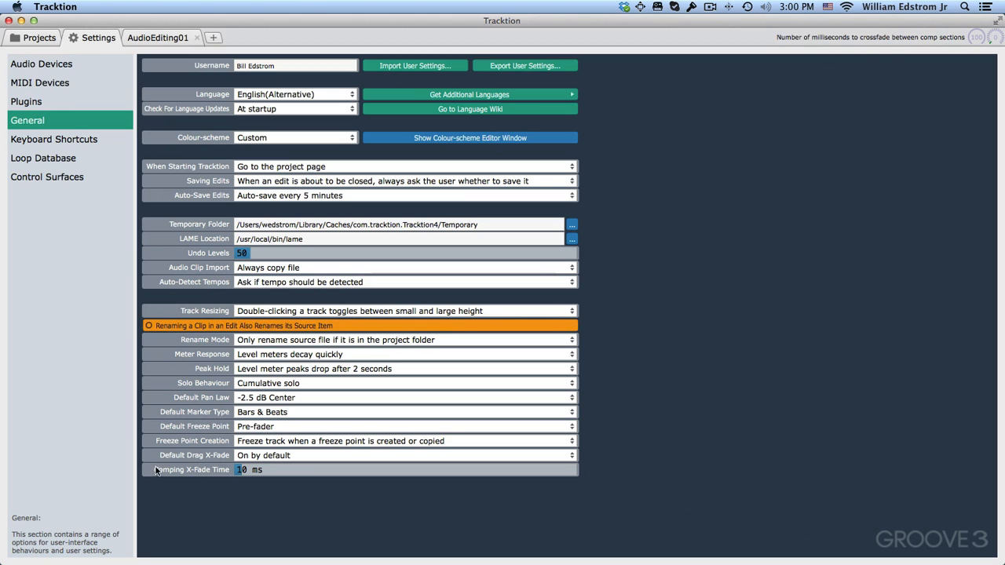
pyautogui.moveTo(205, 462)
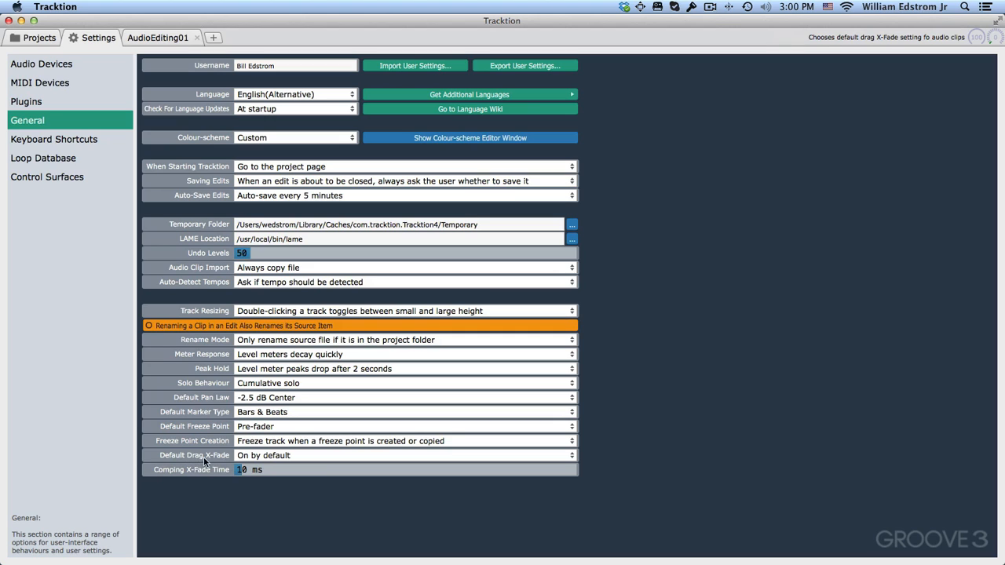
pyautogui.moveTo(244, 464)
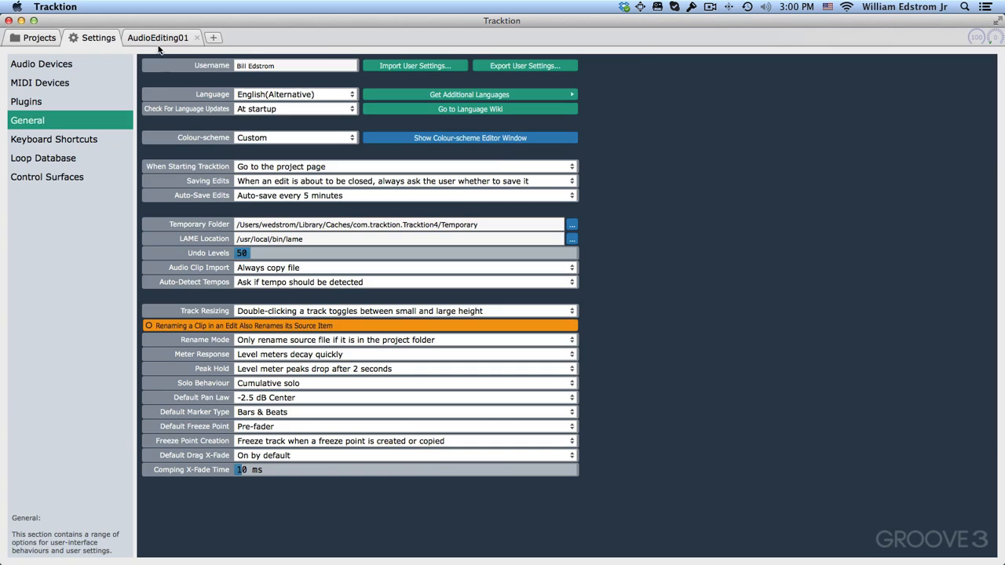
# Leave General settings (drag crossfades on, 10 ms) and return to the AudioEditing01 edit.
pyautogui.click(157, 37)
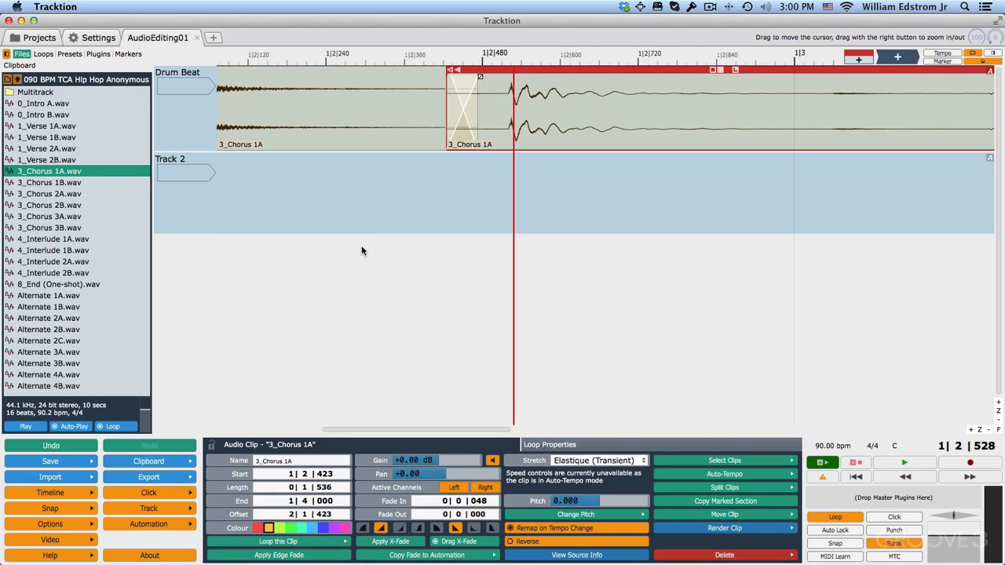
pyautogui.moveTo(453, 73)
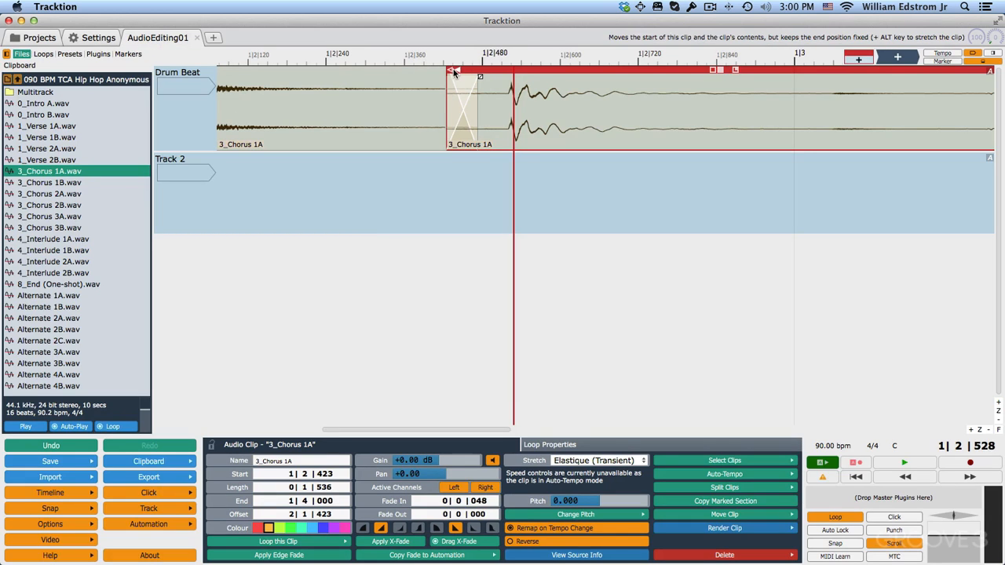